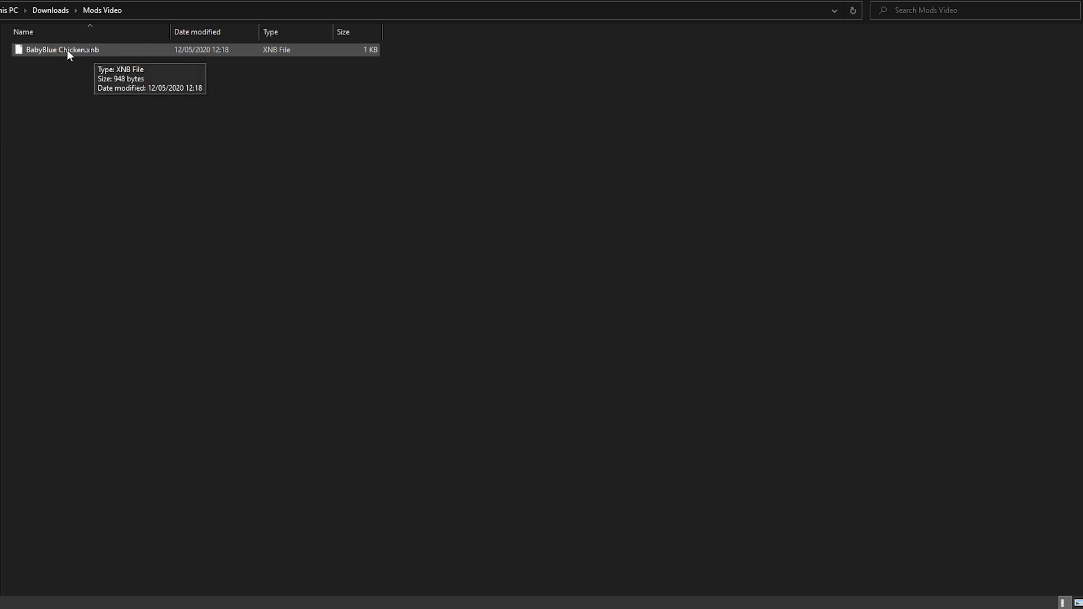
# Step: Cut BabyBlue Chicken.xnb and paste it over the original in Content\Animals
pyautogui.rightClick(62, 50)
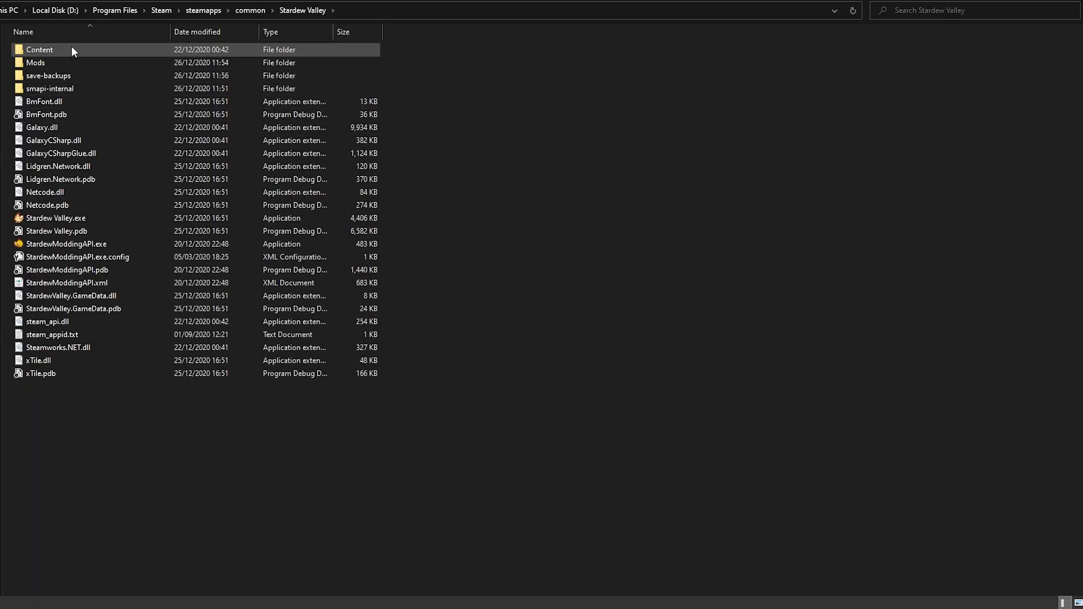
pyautogui.doubleClick(39, 50)
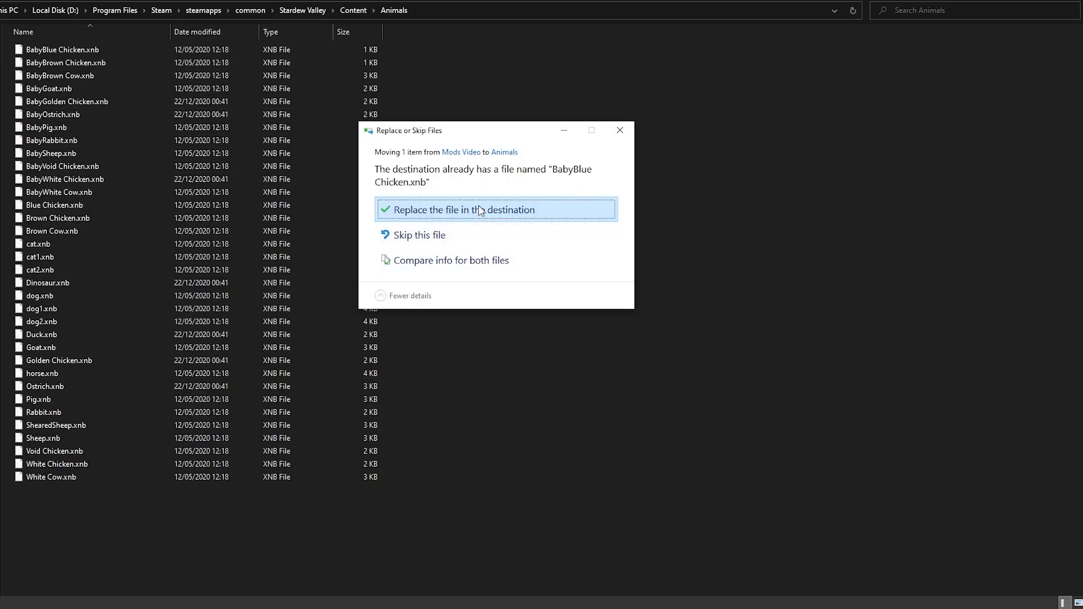
pyautogui.click(495, 209)
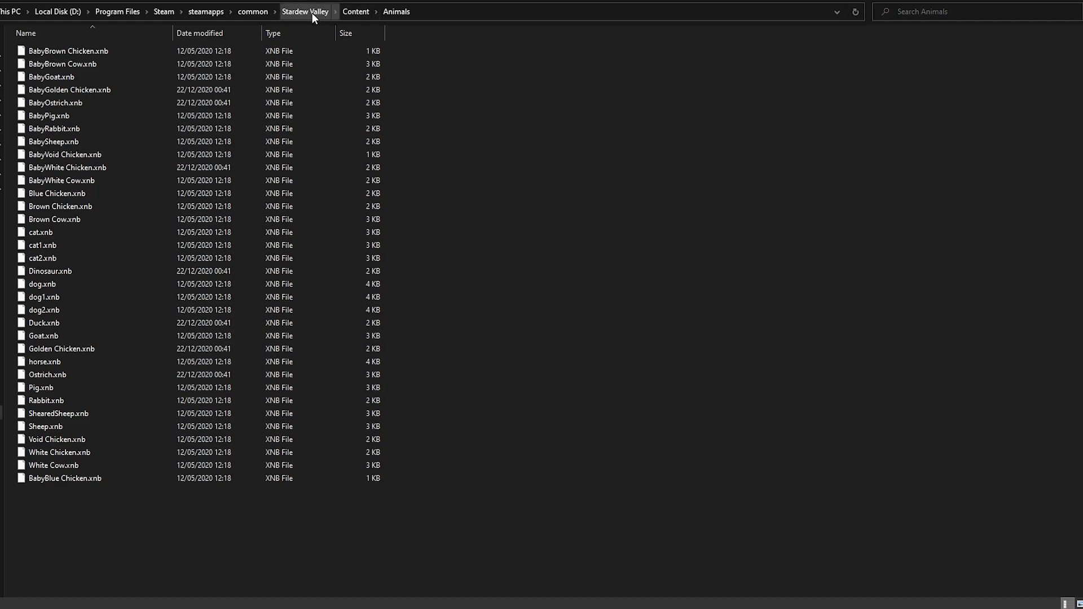
# Step: Browse the Content folder's Animals and Data subfolders, then return to Stardew Valley
pyautogui.click(305, 11)
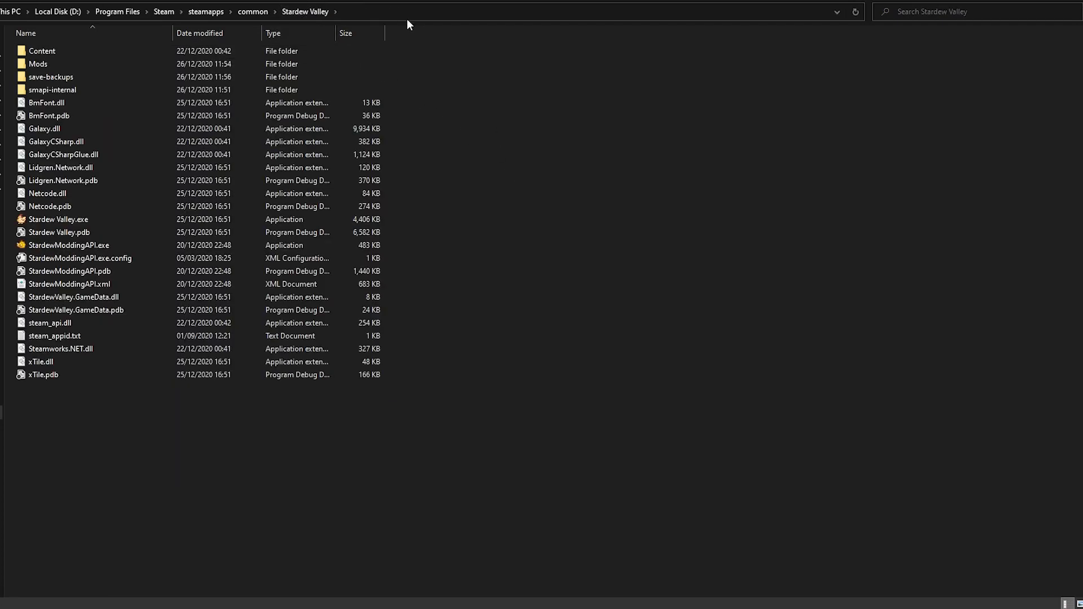
pyautogui.moveTo(359, 25)
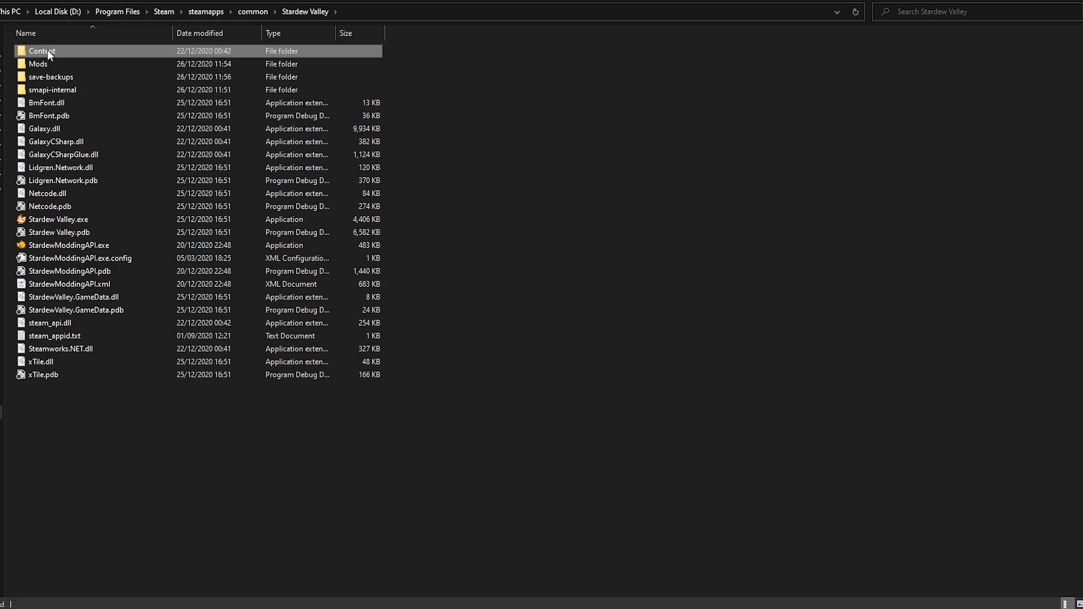
pyautogui.doubleClick(41, 51)
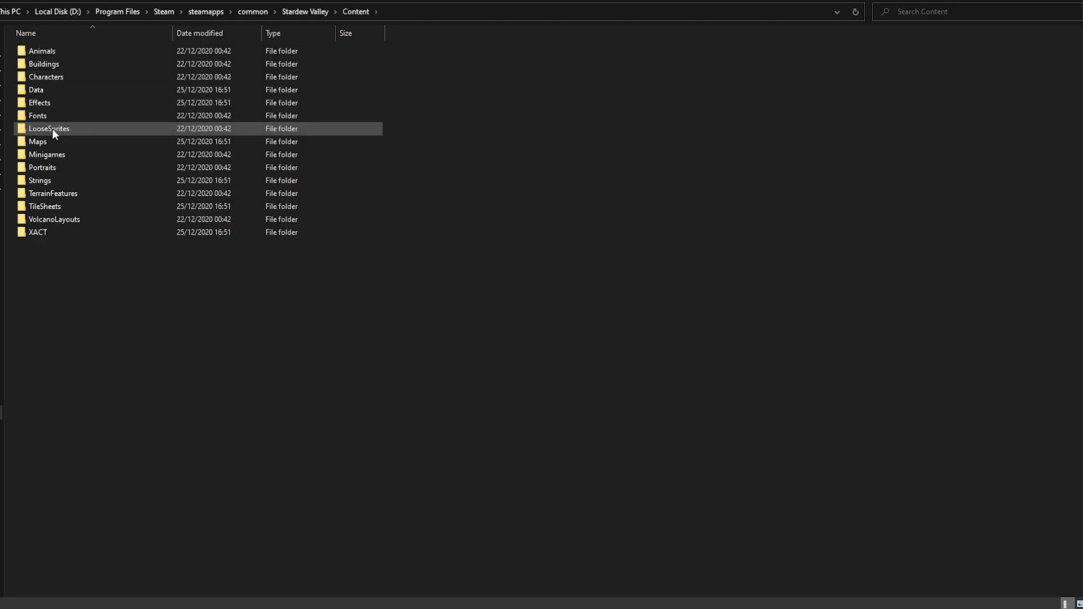
pyautogui.click(41, 51)
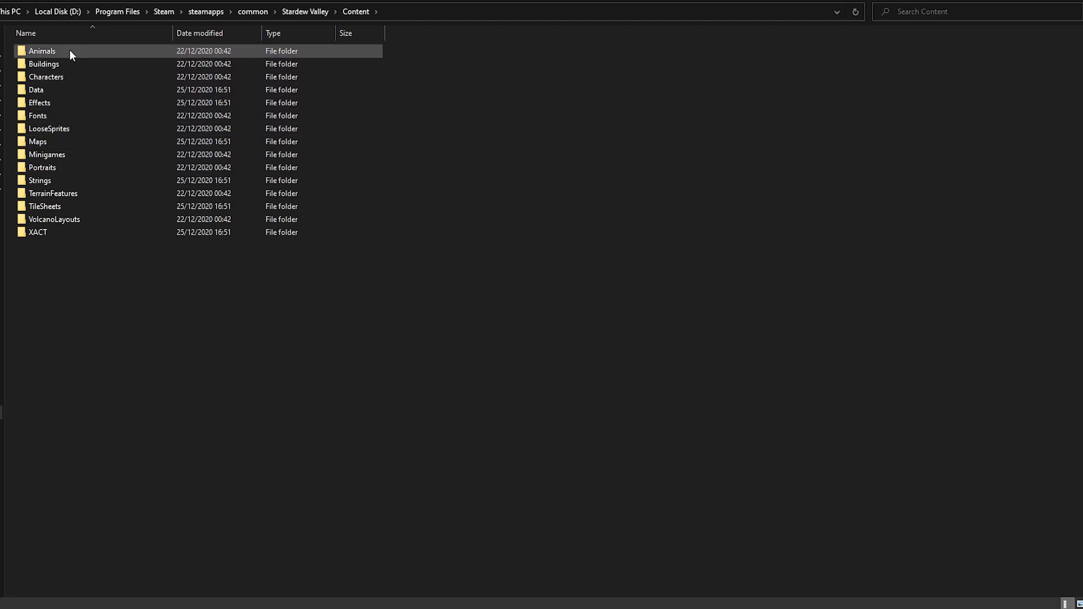
pyautogui.click(66, 89)
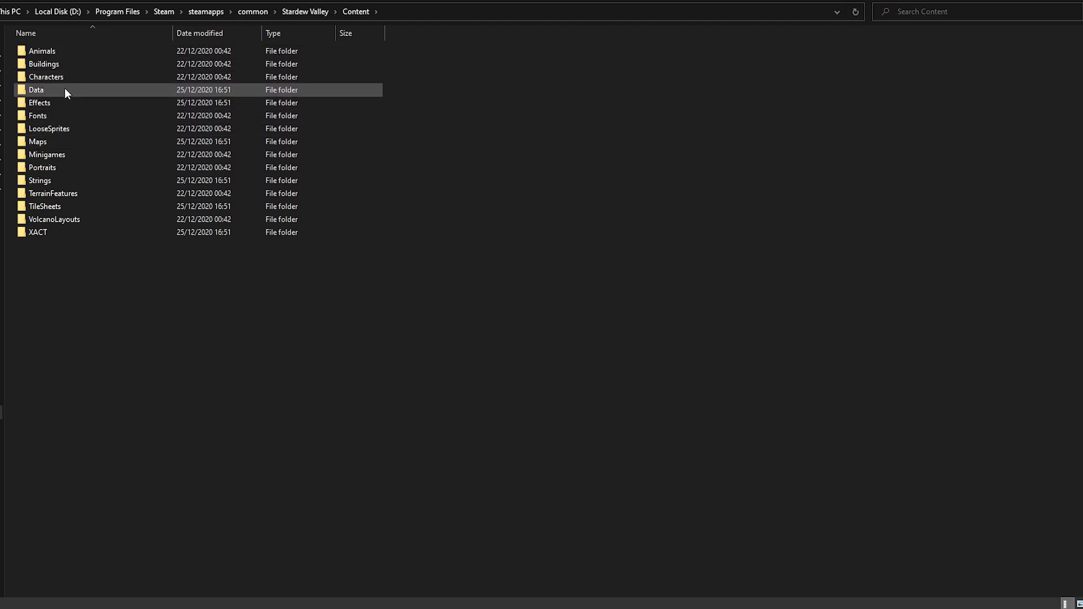
pyautogui.click(304, 11)
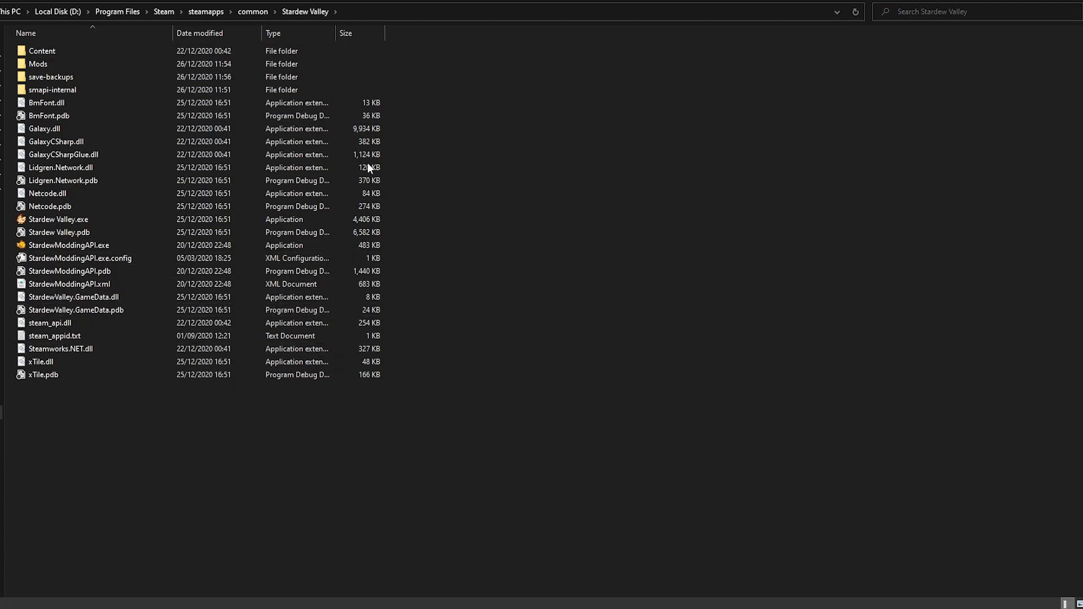
pyautogui.moveTo(994, 29)
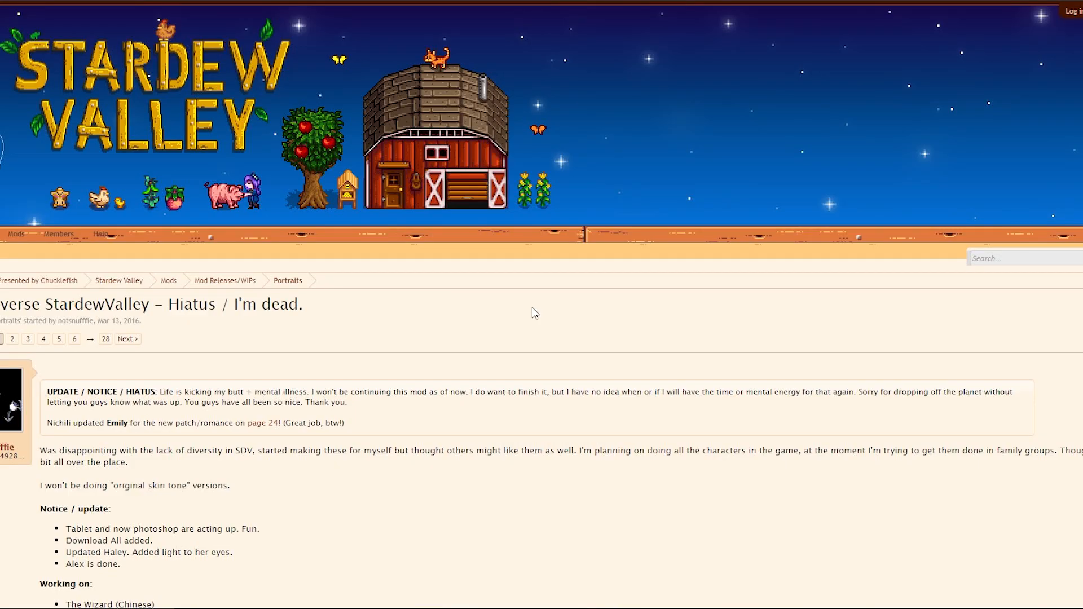
# Step: Scroll the forum thread down to the portrait images and their Download links
pyautogui.scroll(-3)
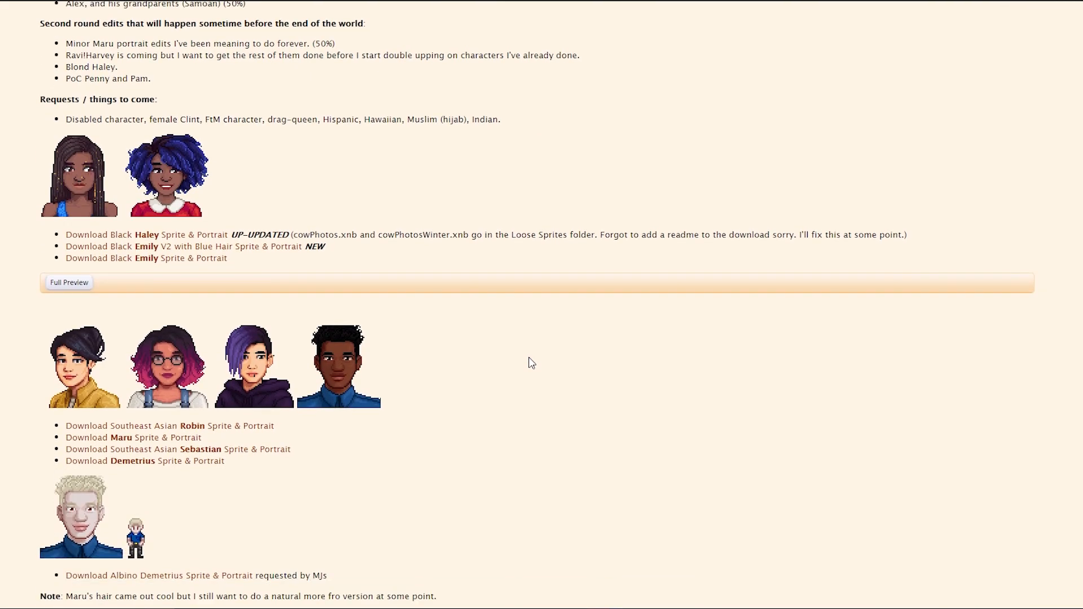
pyautogui.scroll(-3)
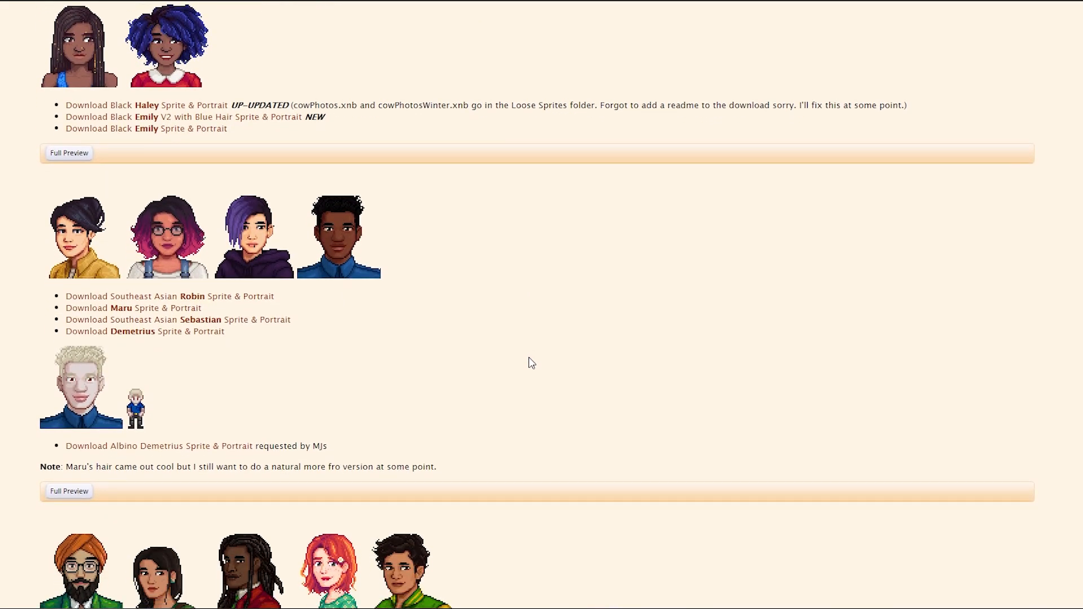
pyautogui.moveTo(527, 370)
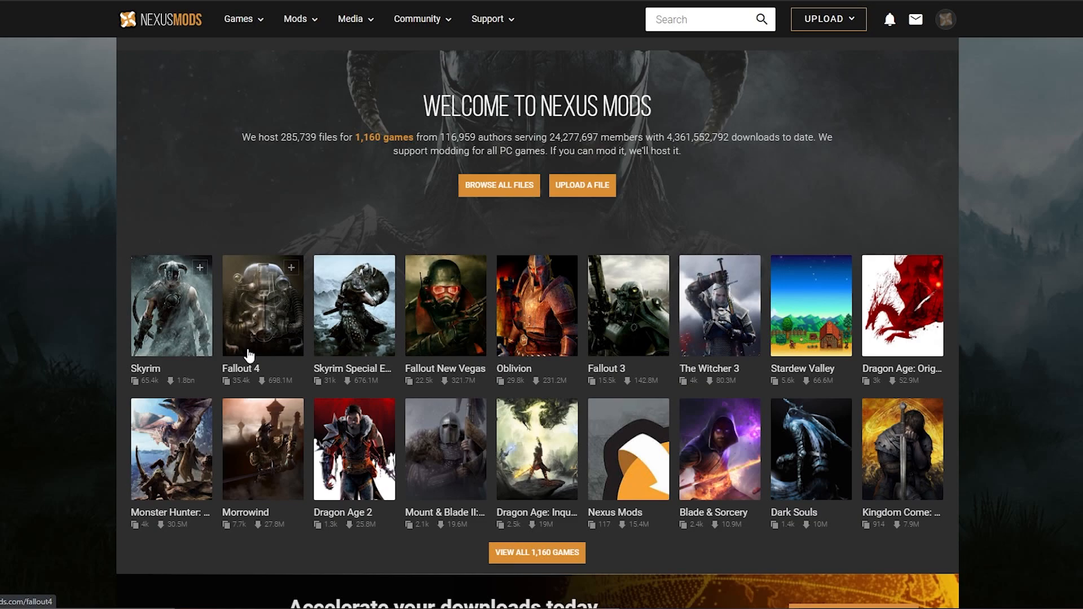
pyautogui.moveTo(744, 370)
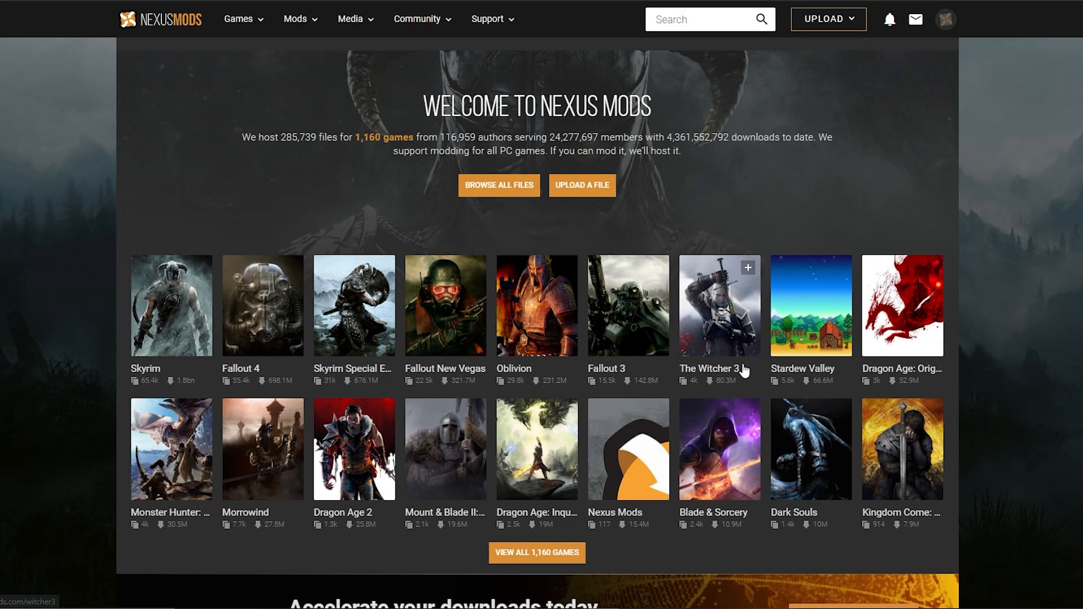
pyautogui.moveTo(945, 200)
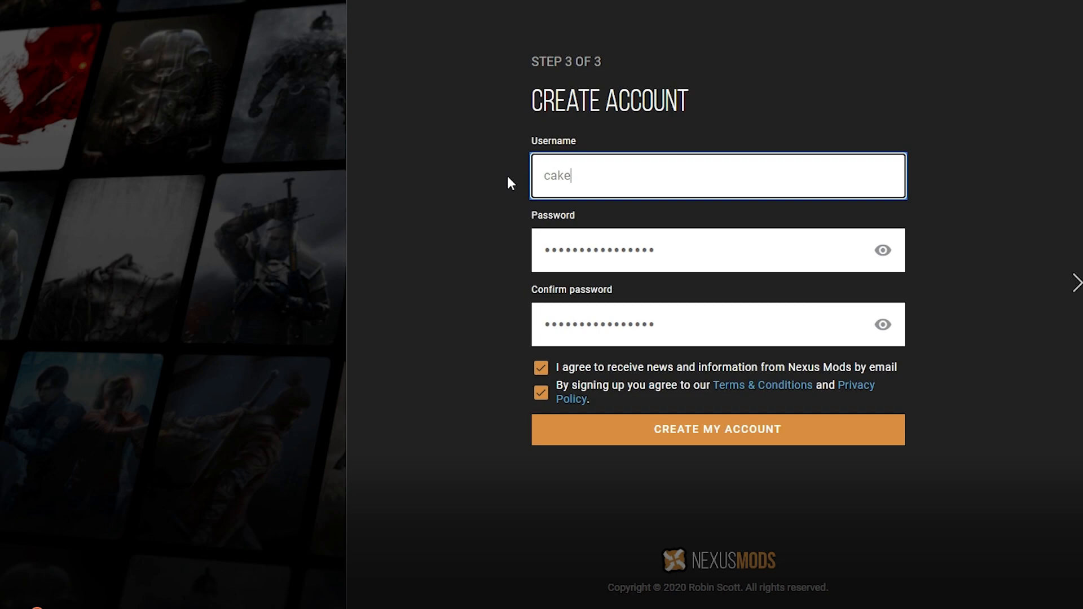
pyautogui.click(717, 429)
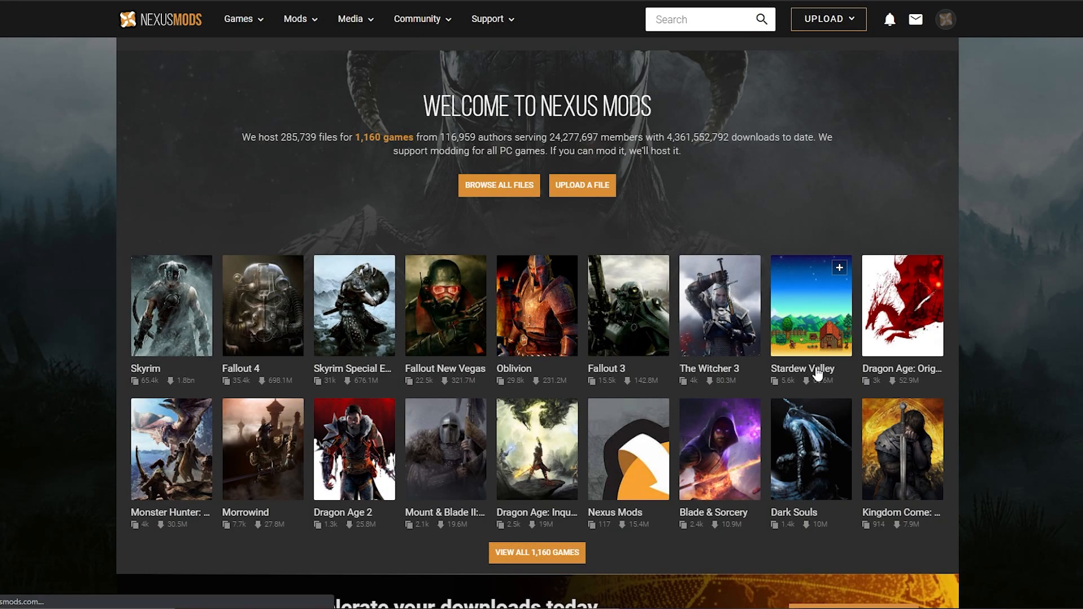
# Step: Open the Stardew Valley tile on Nexus Mods and scroll down to More Mods
pyautogui.click(811, 305)
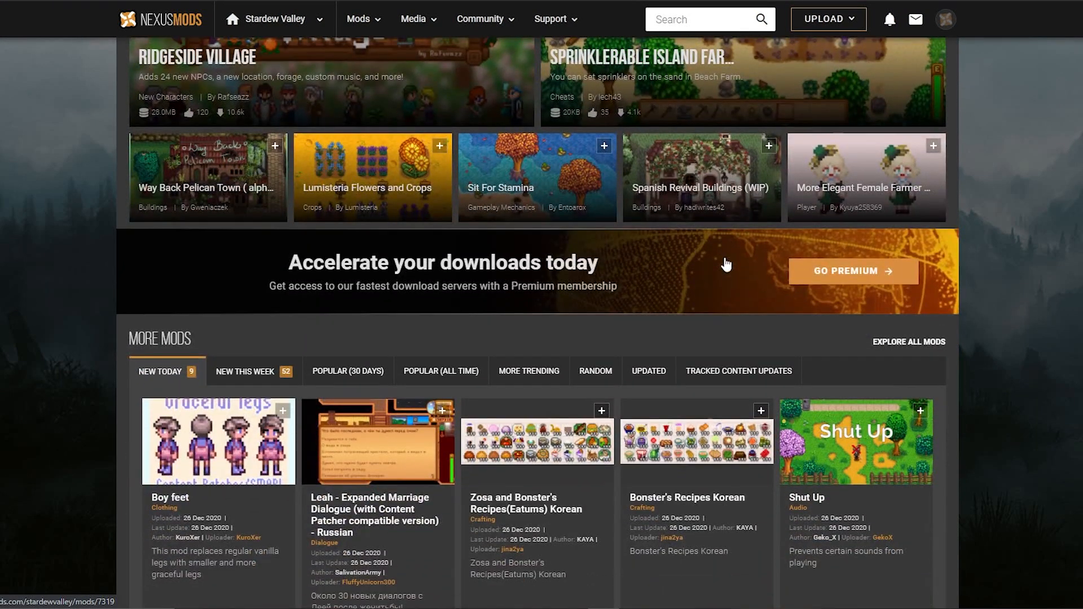
pyautogui.scroll(-3)
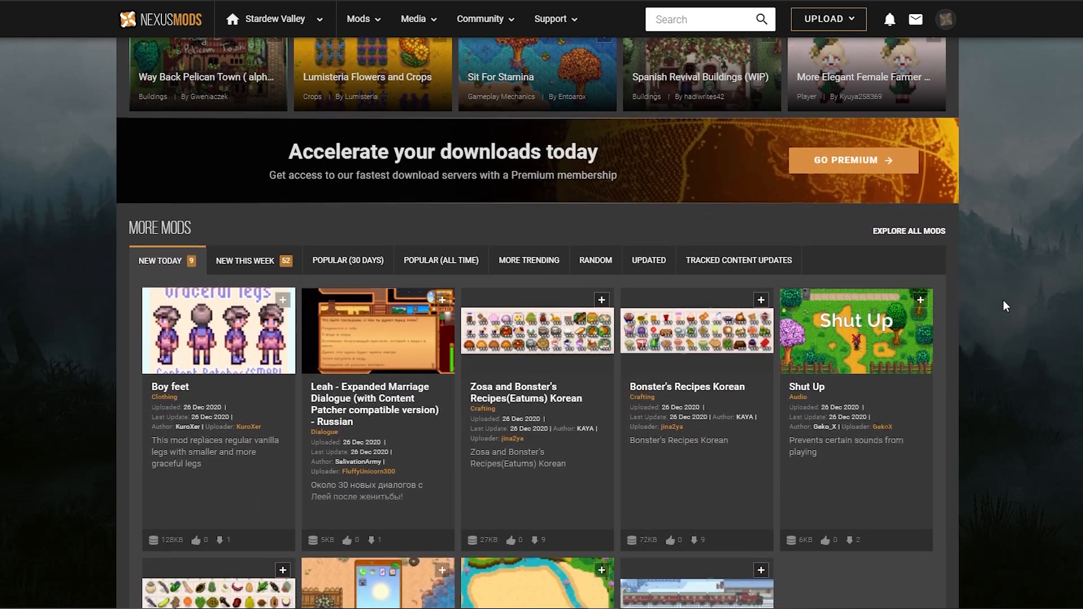
pyautogui.scroll(-3)
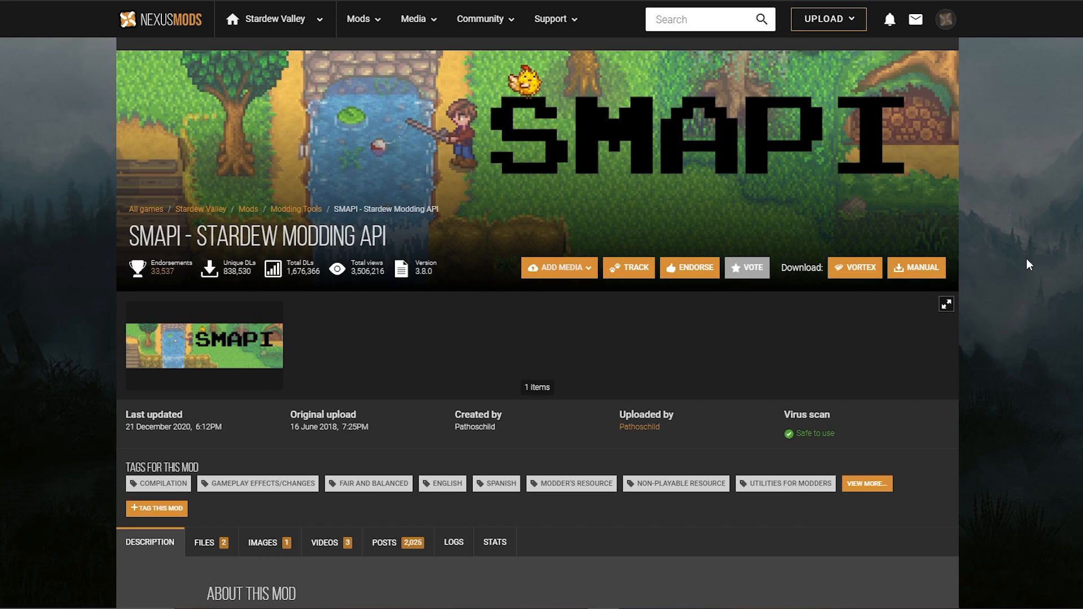
pyautogui.moveTo(335, 259)
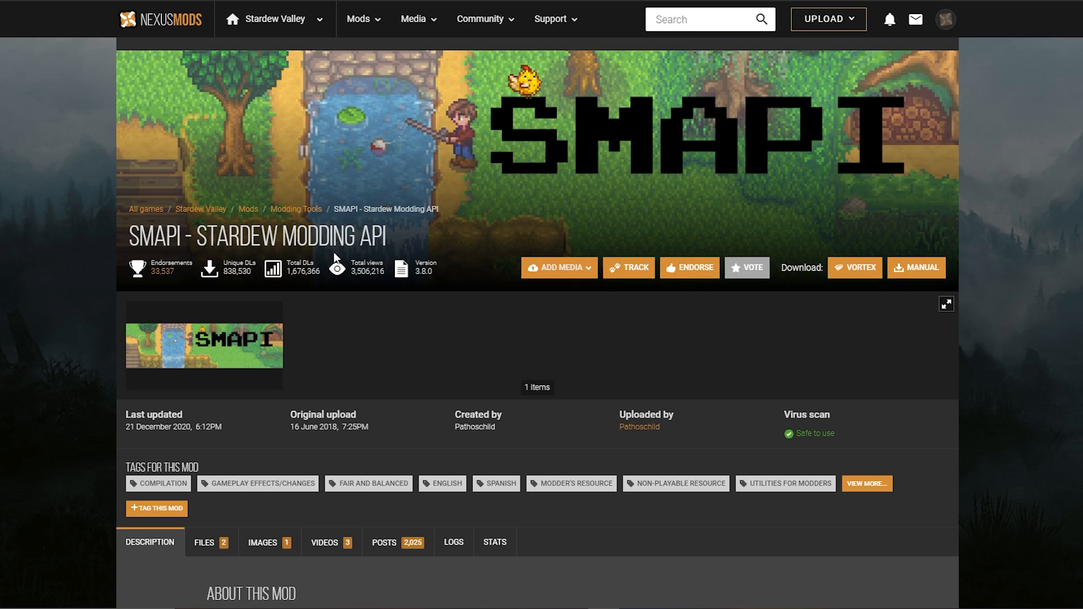
pyautogui.moveTo(337, 269)
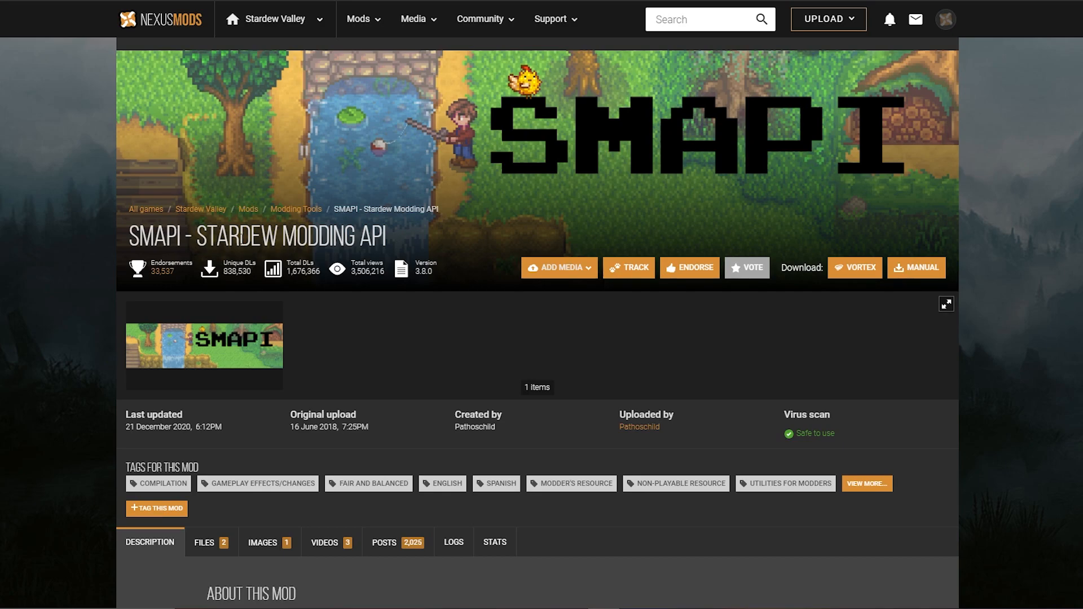
# Step: Scroll SMAPI's Description tab and expand its Requirements section
pyautogui.scroll(-3)
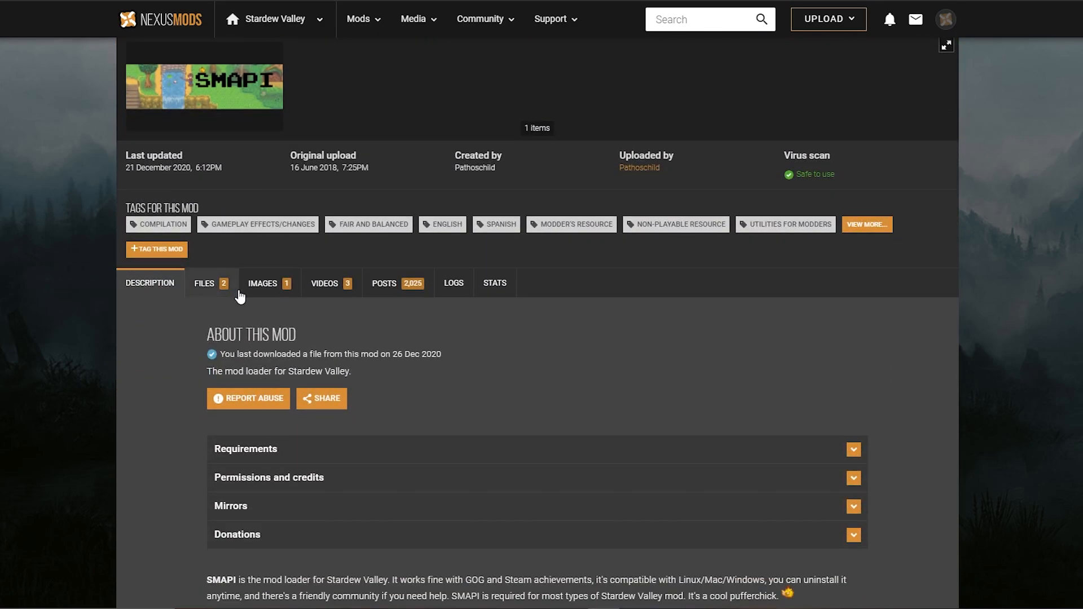
pyautogui.scroll(-3)
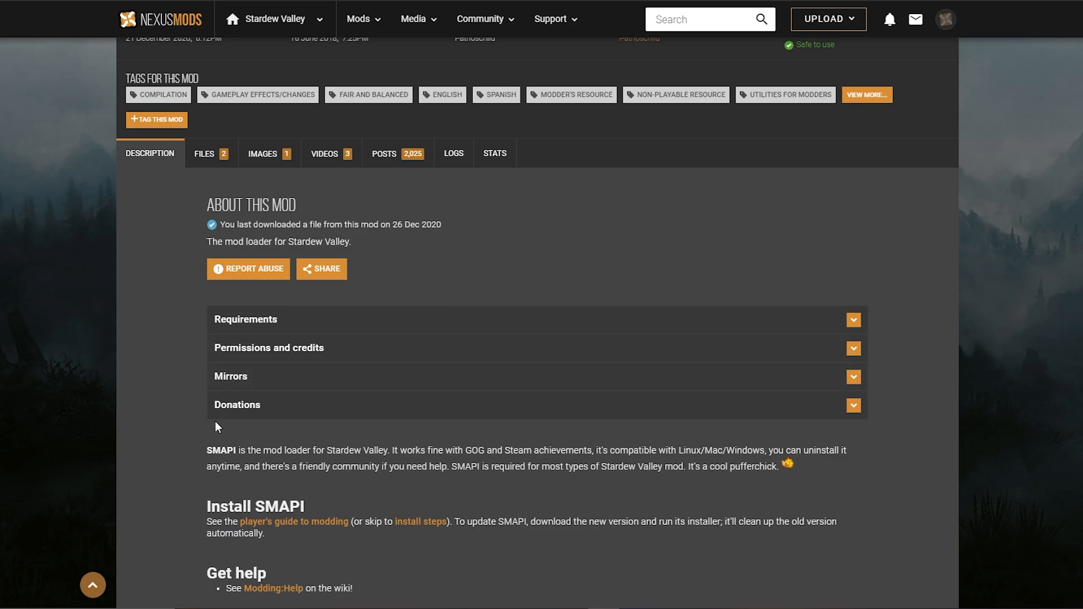
pyautogui.click(246, 319)
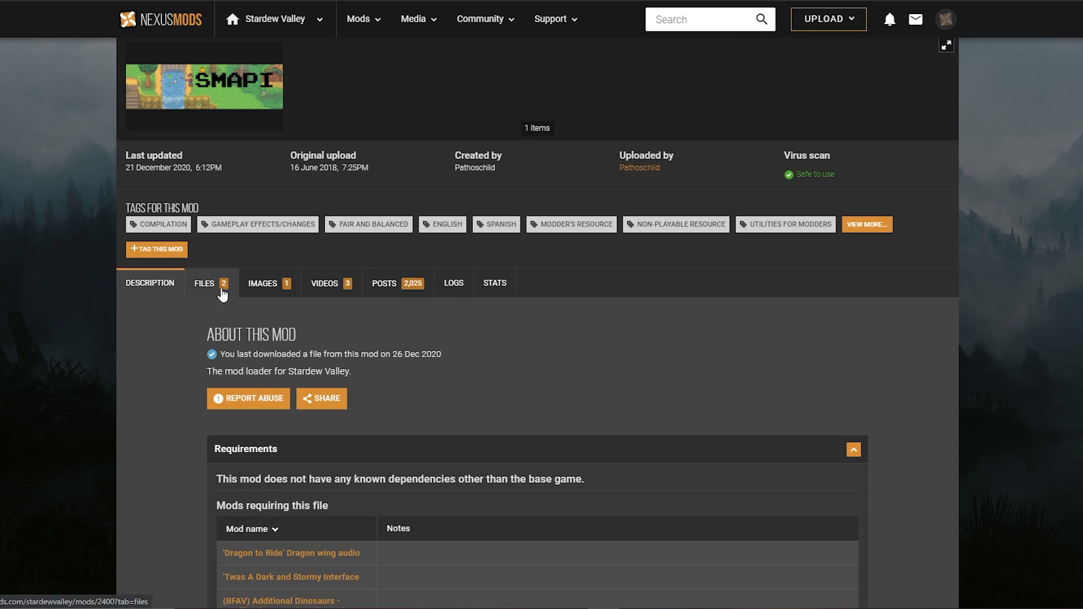
# Step: Open SMAPI's Files tab and scroll through the Main, Optional and Old files
pyautogui.click(205, 283)
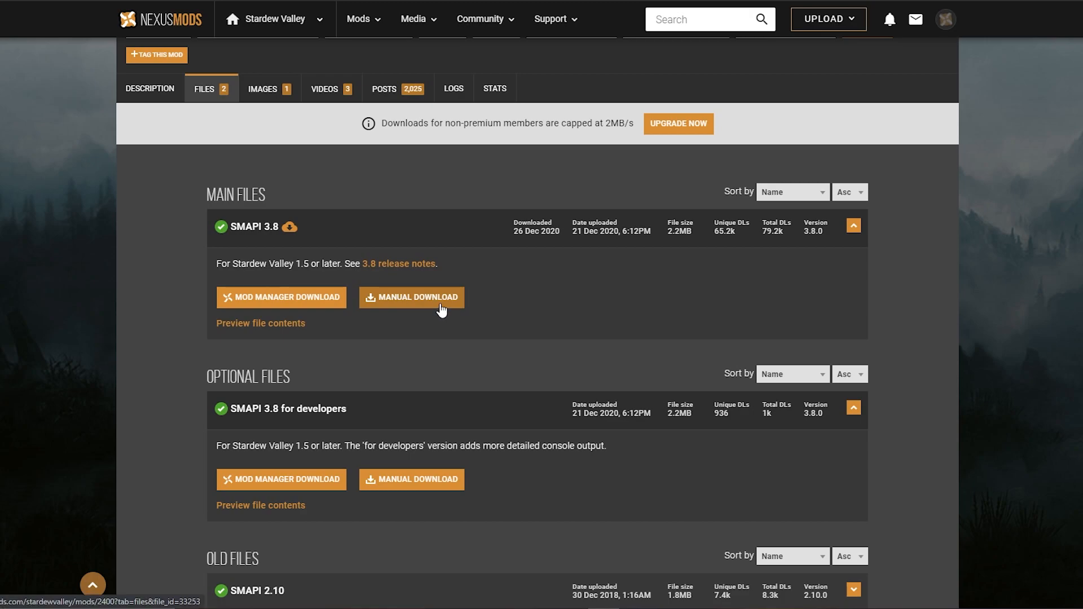
pyautogui.moveTo(444, 301)
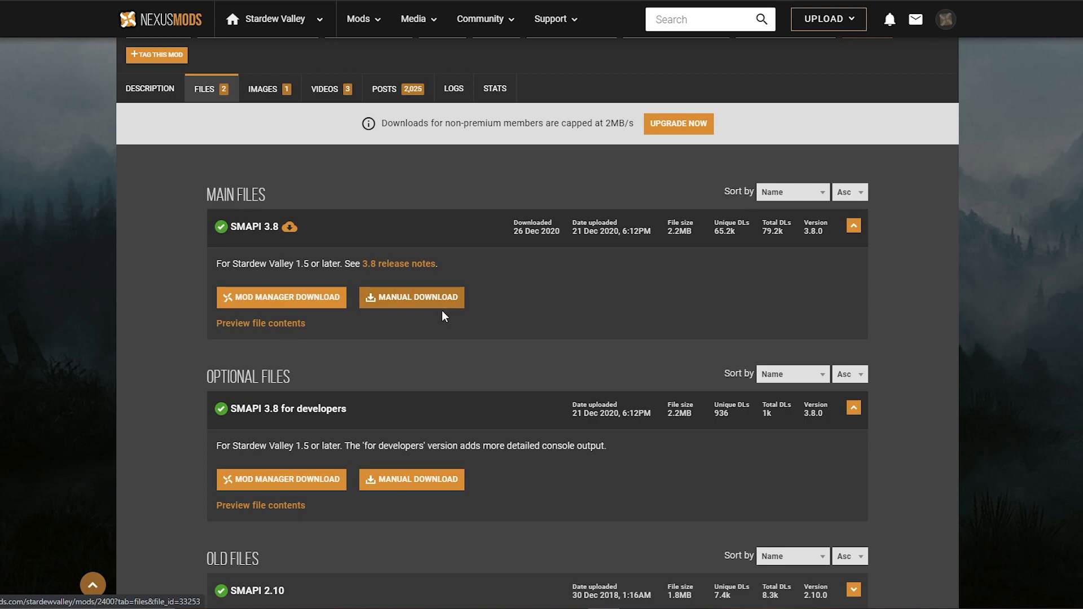
pyautogui.scroll(-3)
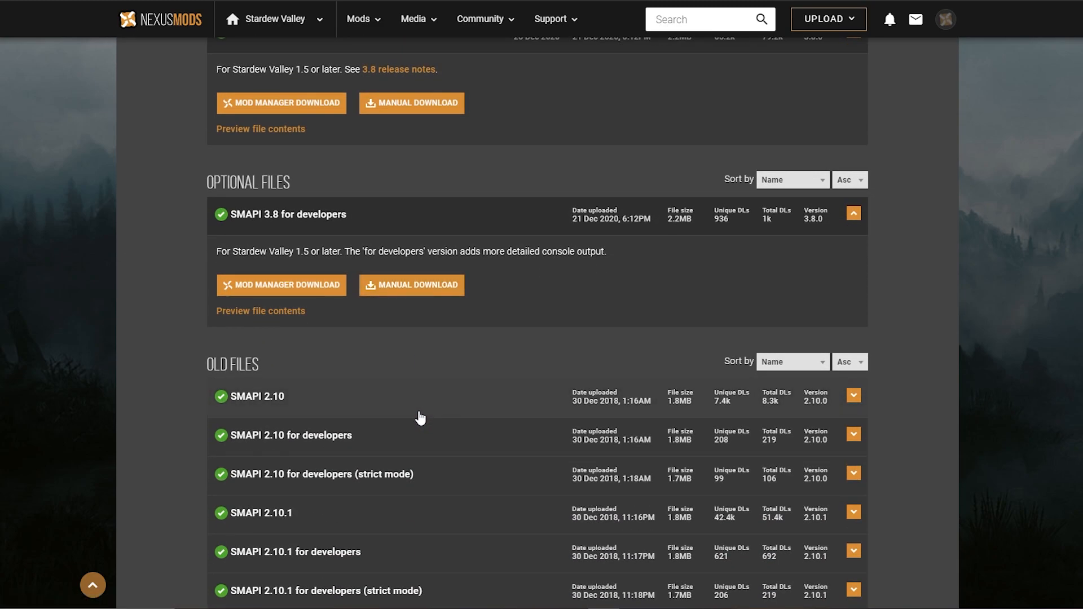
pyautogui.moveTo(548, 567)
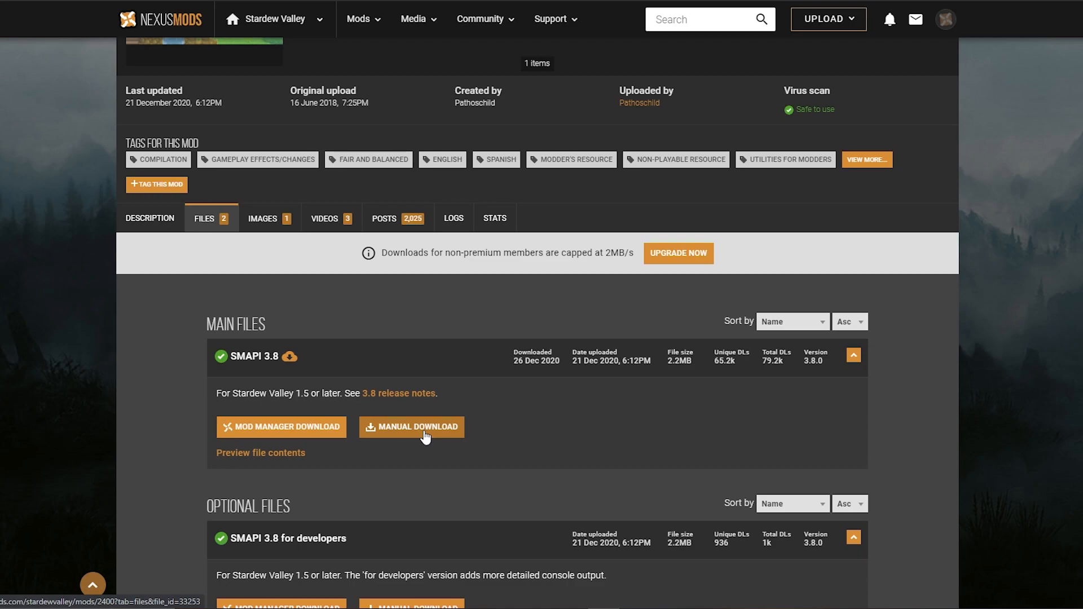
pyautogui.moveTo(421, 433)
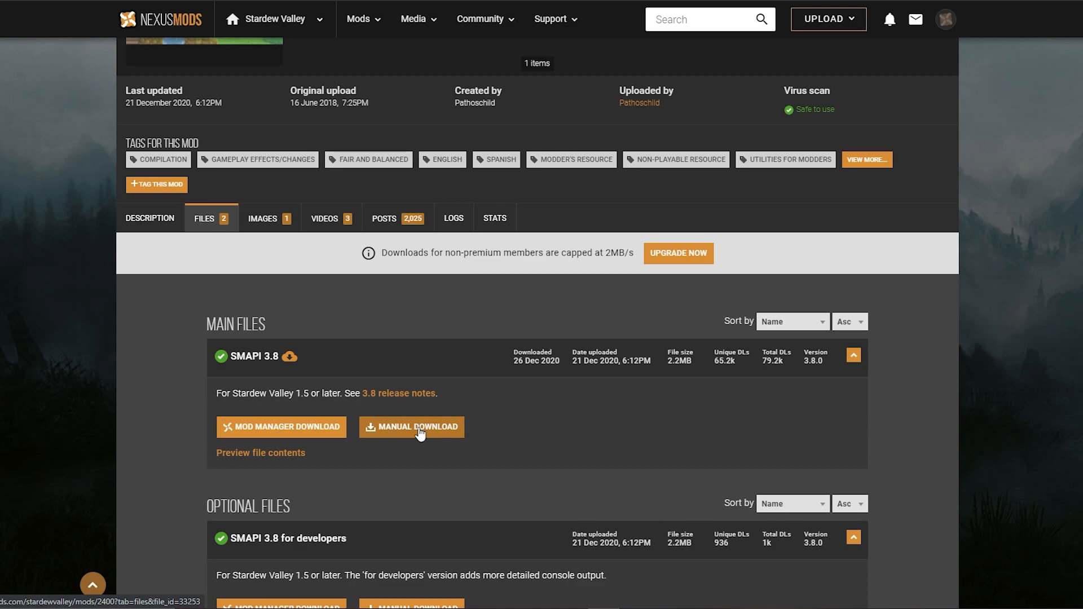
# Step: Download the SMAPI 3.8 zip via Slow download and keep the flagged file
pyautogui.click(411, 427)
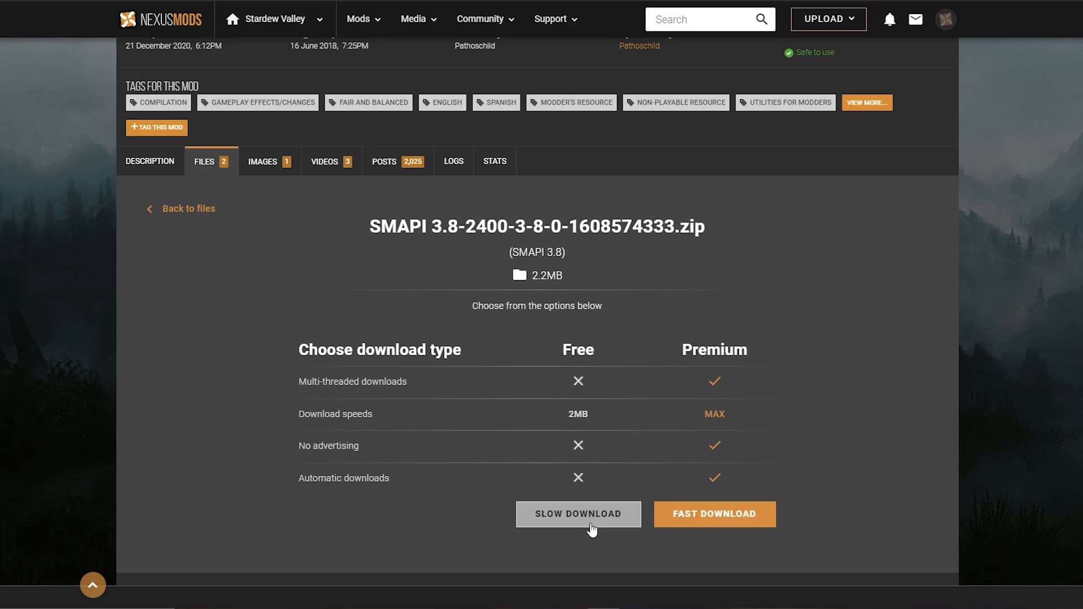
pyautogui.moveTo(596, 520)
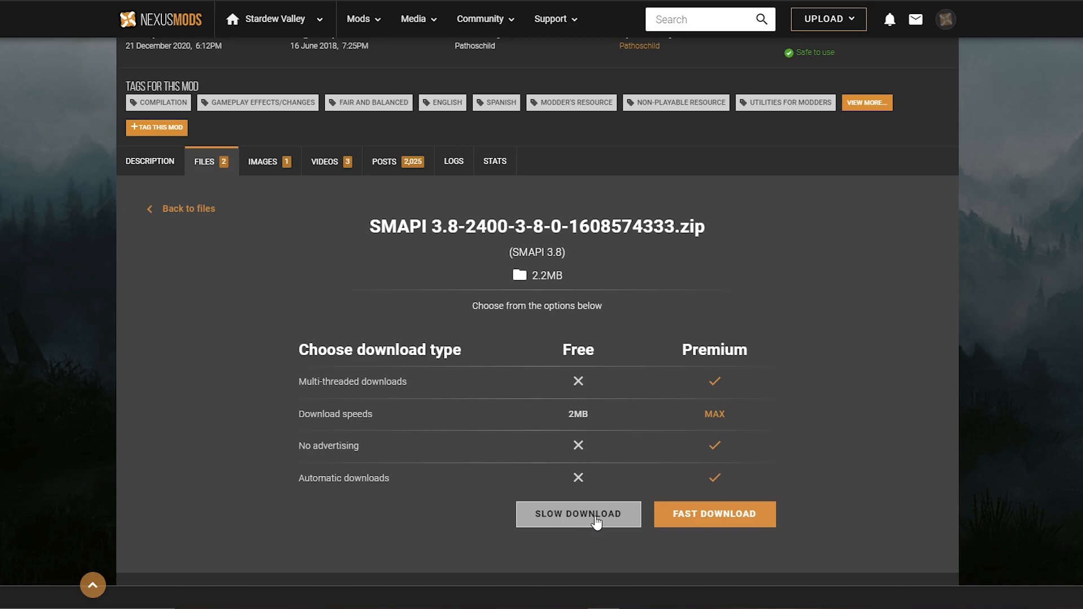
pyautogui.click(578, 513)
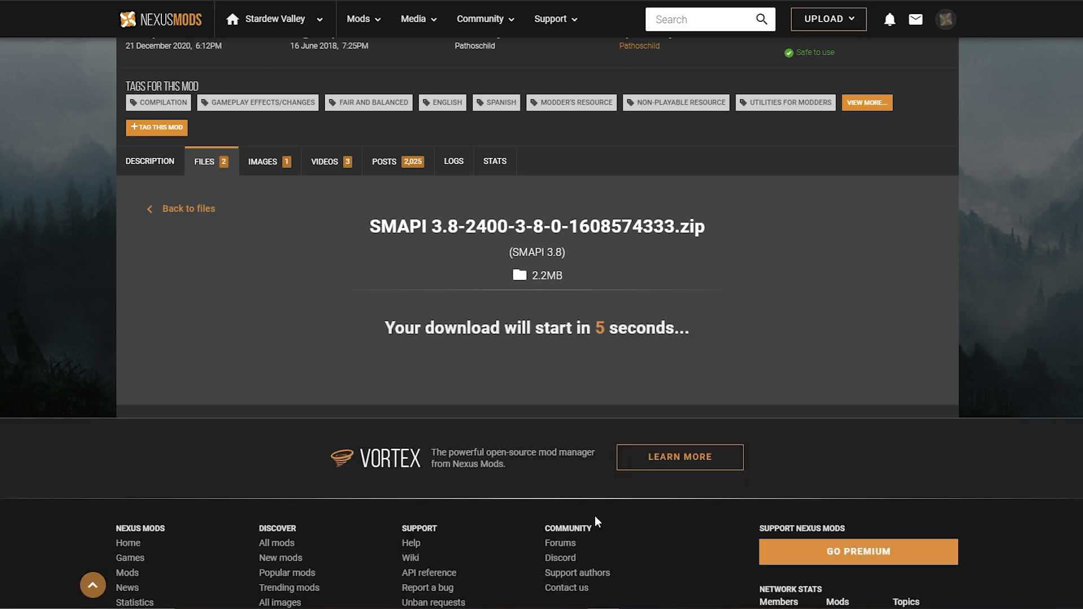
pyautogui.moveTo(547, 360)
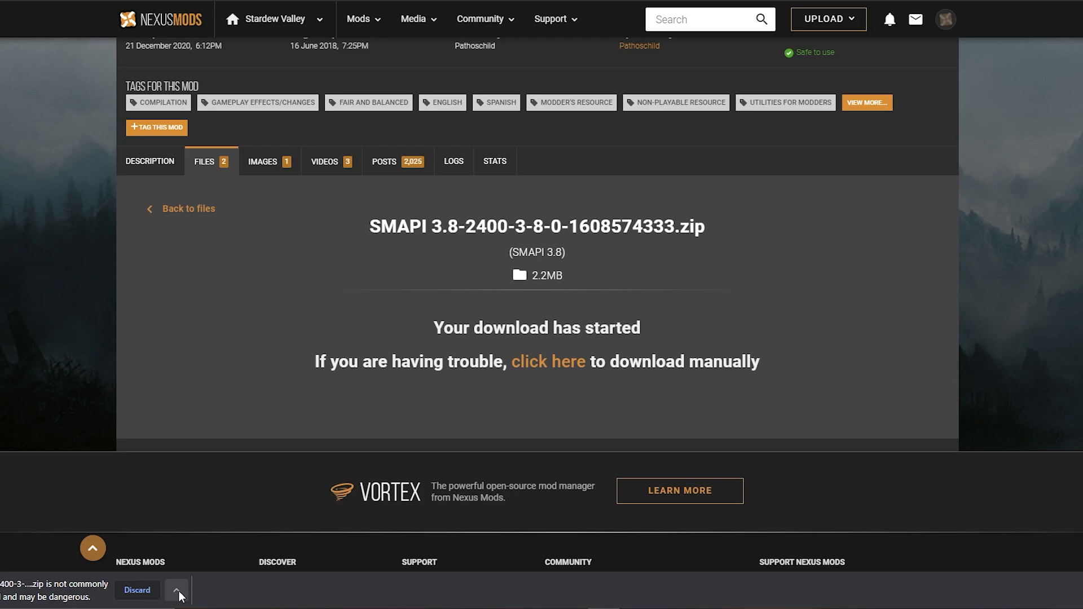
pyautogui.click(176, 593)
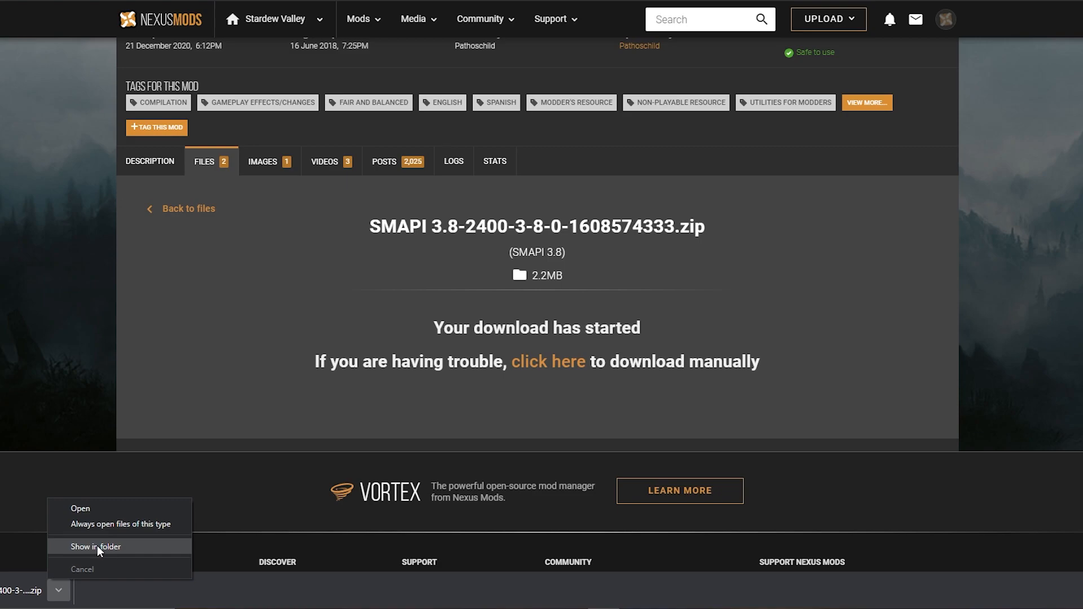
# Step: Extract the SMAPI zip here and run install on Windows.bat from the 3.8.0 folder
pyautogui.click(95, 547)
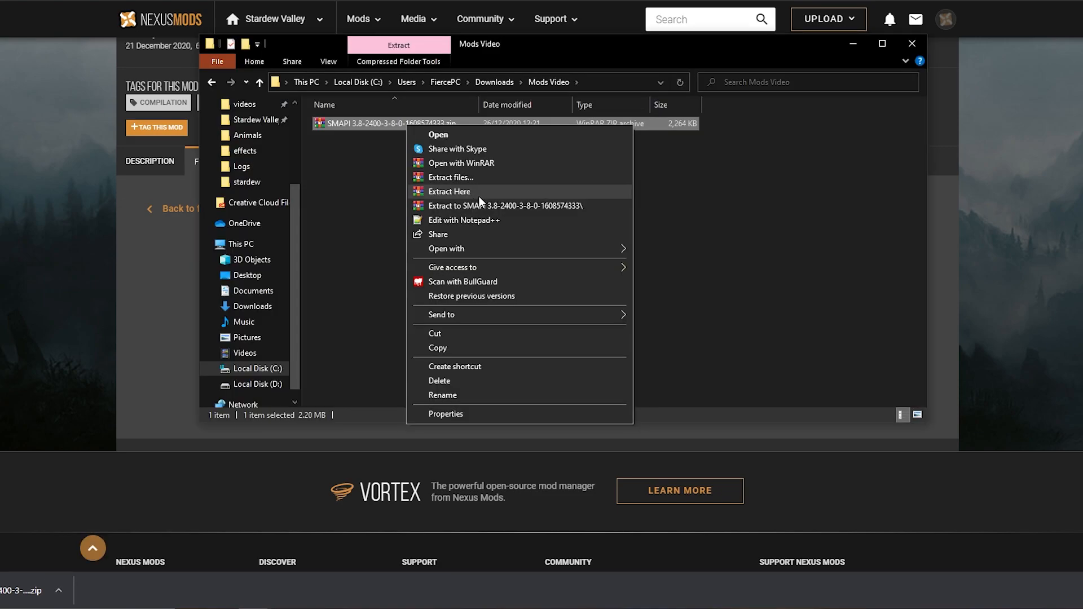
pyautogui.click(449, 191)
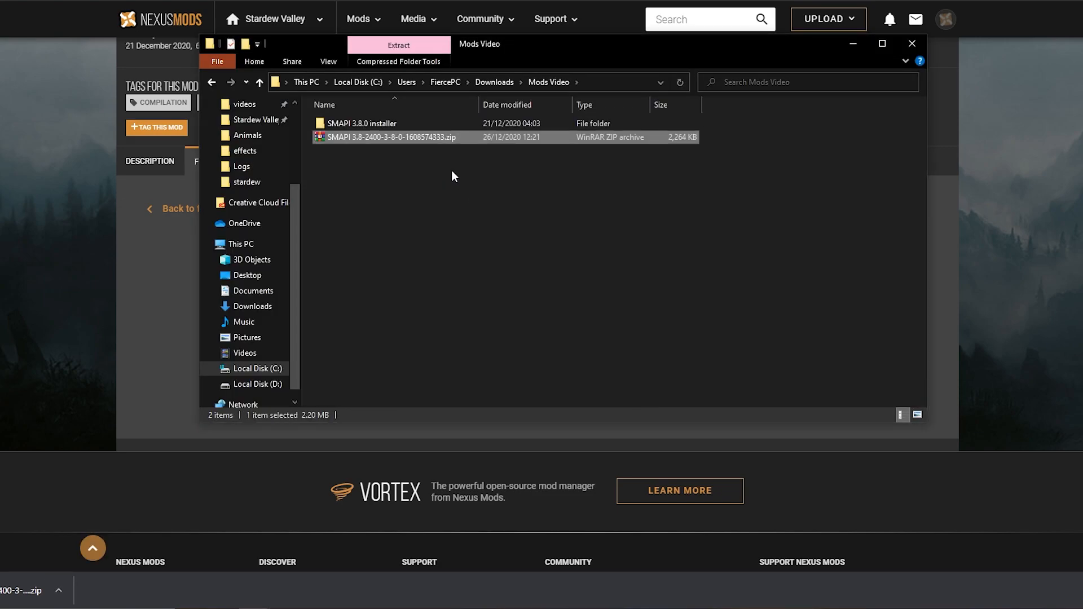
pyautogui.doubleClick(359, 123)
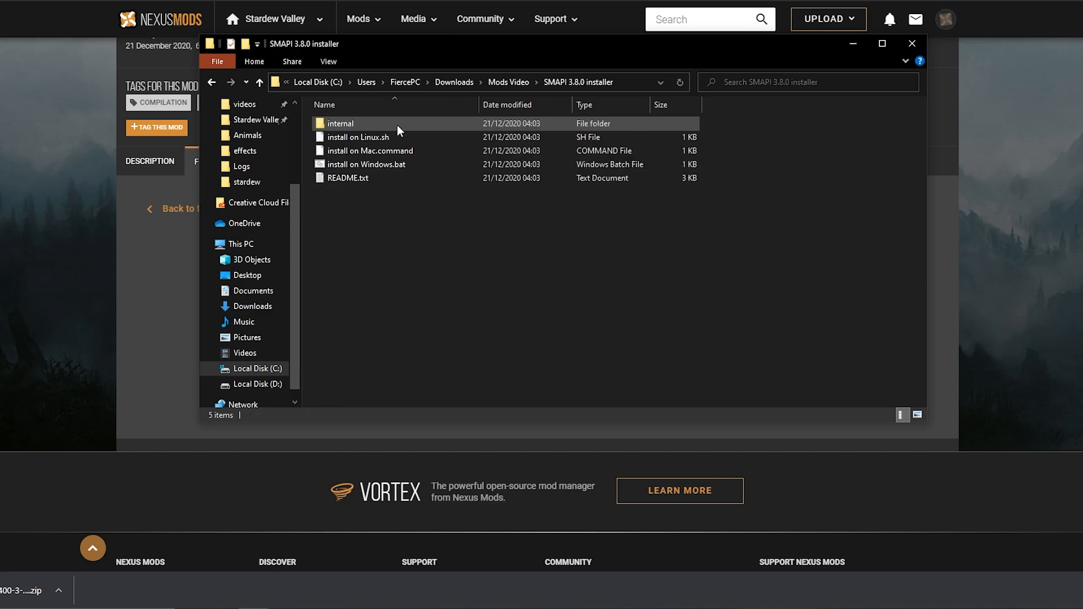
pyautogui.click(369, 164)
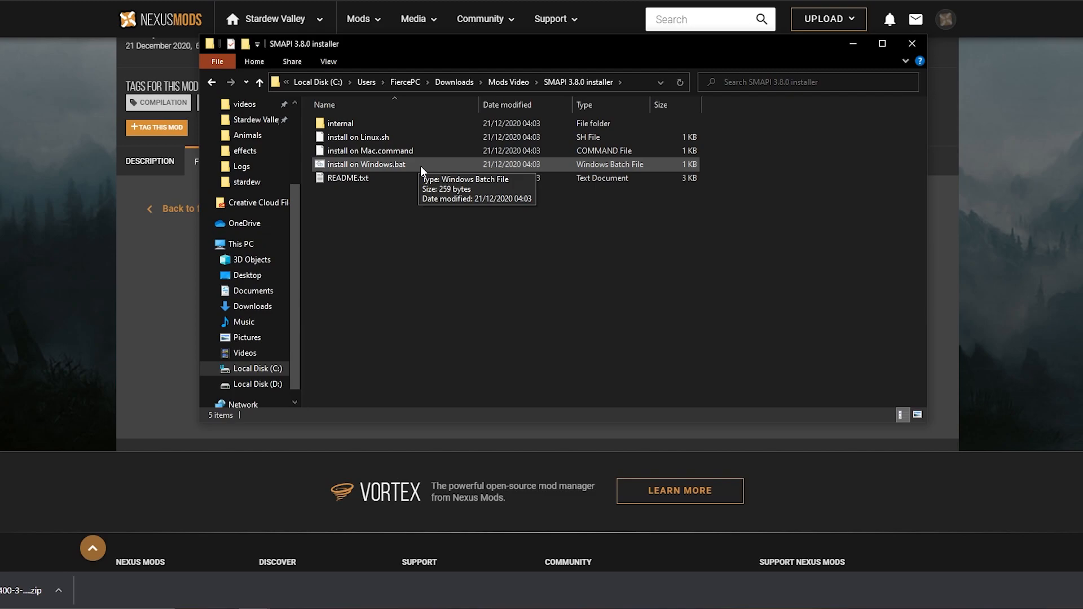
pyautogui.moveTo(425, 170)
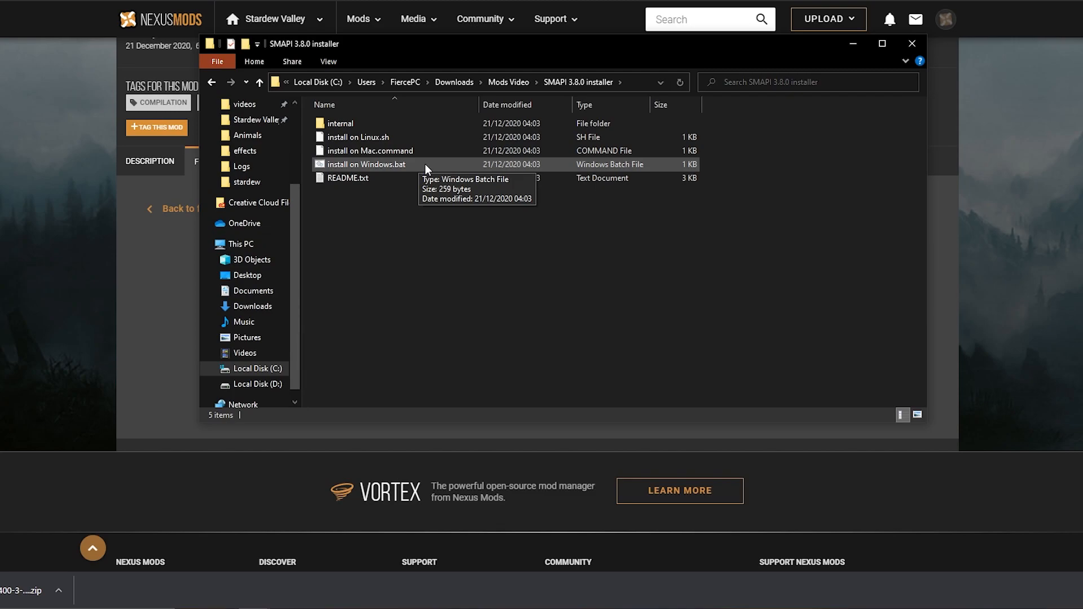
pyautogui.doubleClick(367, 164)
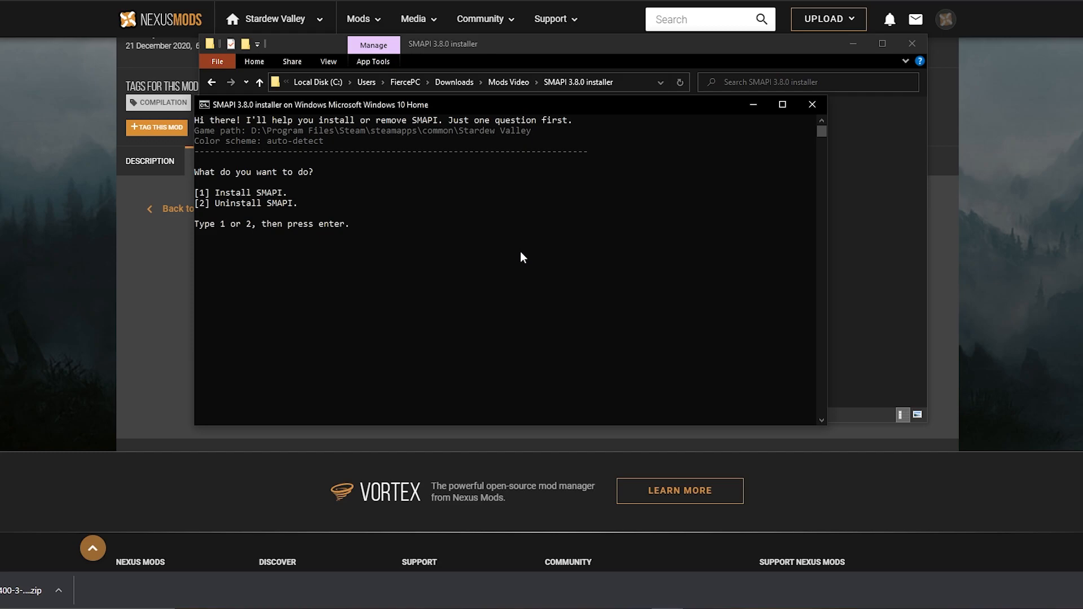
pyautogui.moveTo(531, 290)
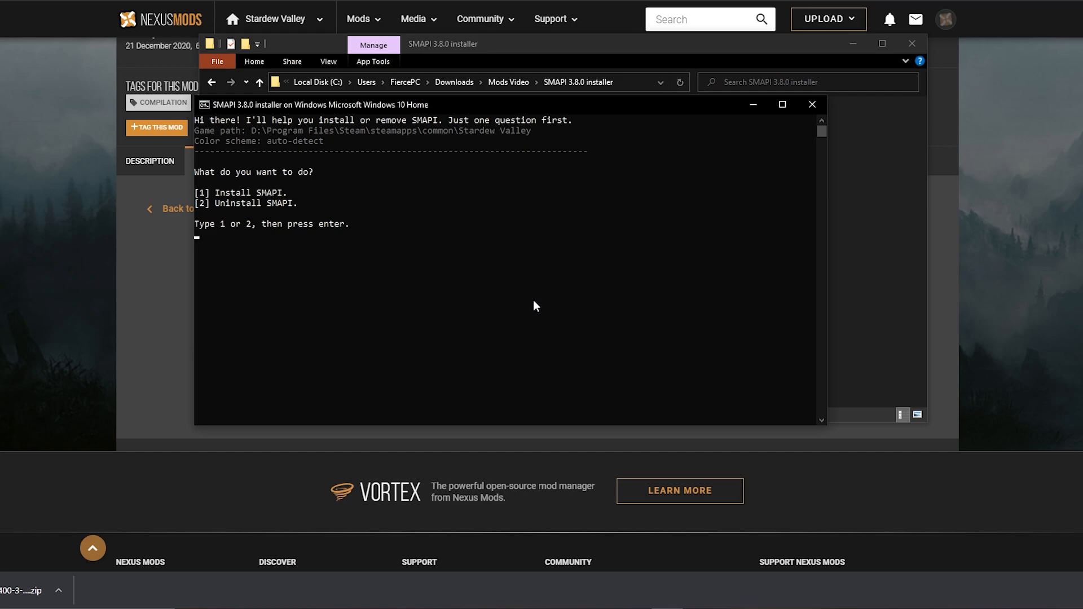
# Step: Enter option 2 to uninstall the existing SMAPI, then close the console
pyautogui.write('2')
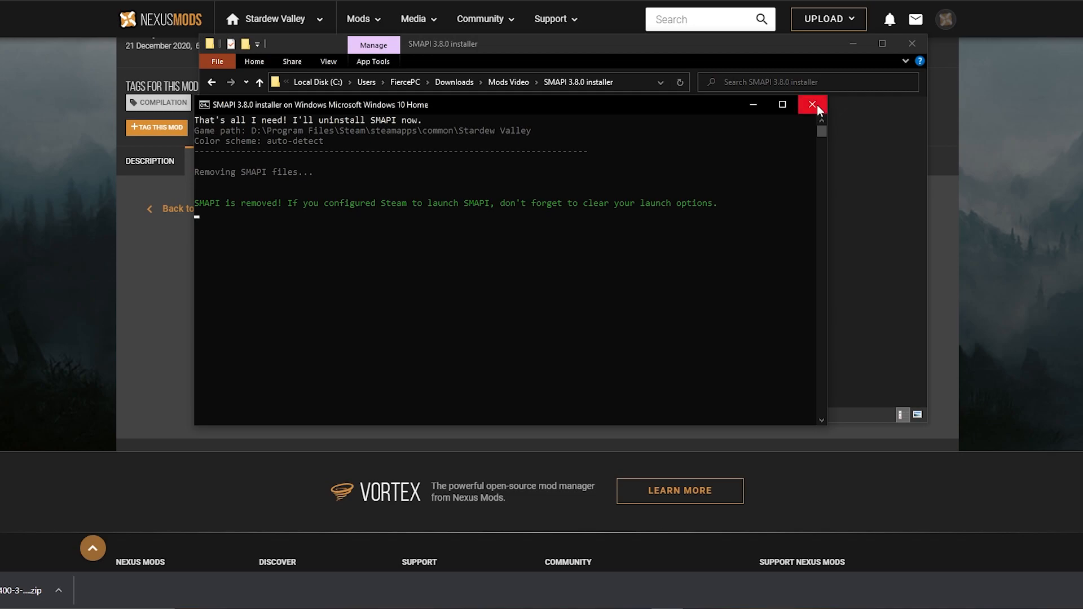
pyautogui.click(812, 104)
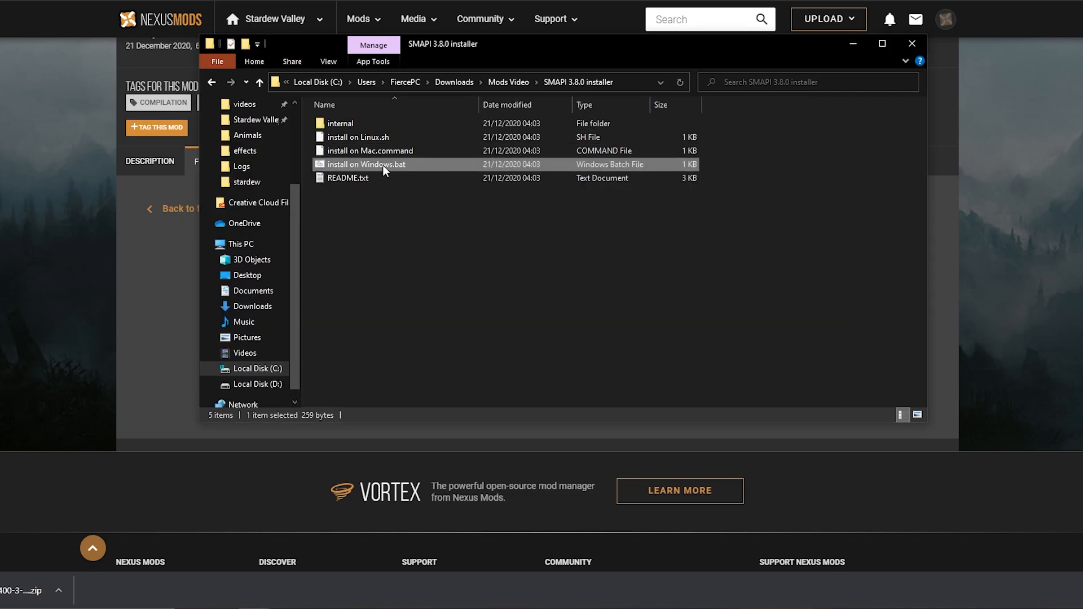
# Step: Rerun the installer to install SMAPI 3.8.0, then check the smapi-internal folder
pyautogui.doubleClick(367, 163)
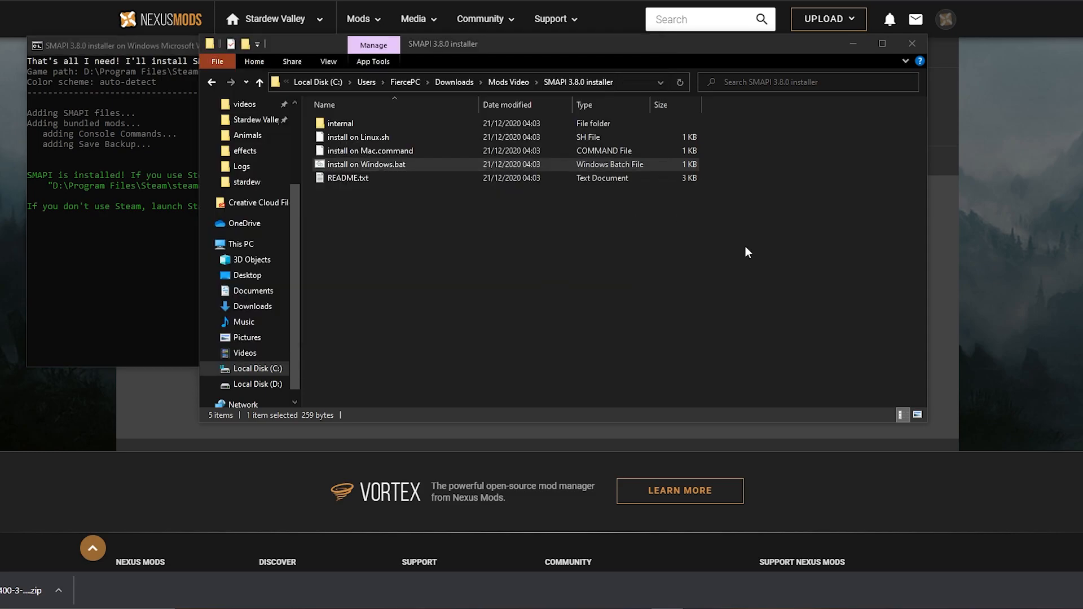
pyautogui.click(259, 119)
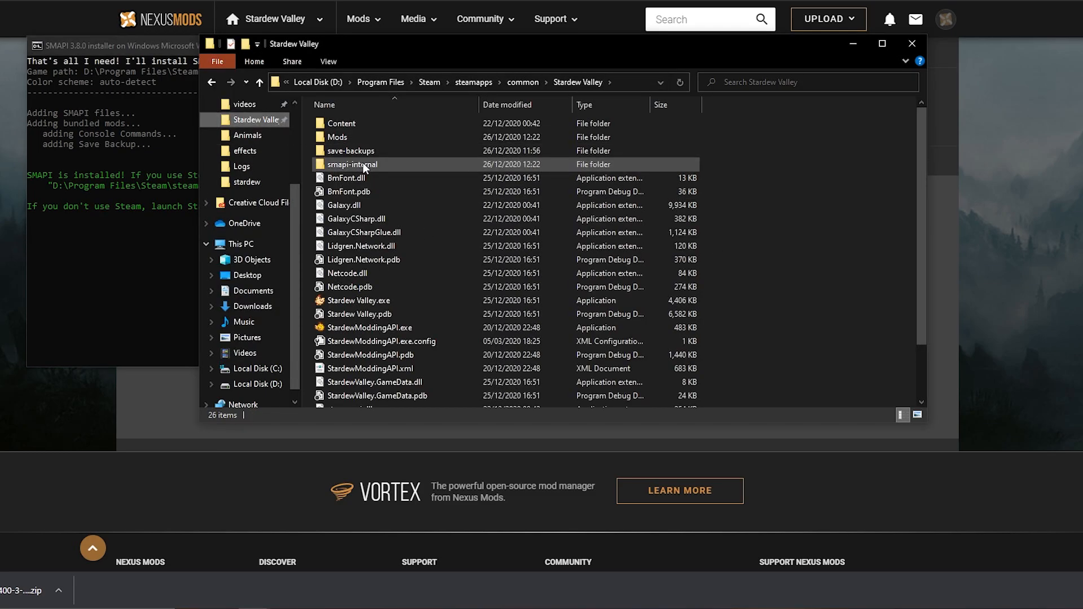
pyautogui.click(352, 164)
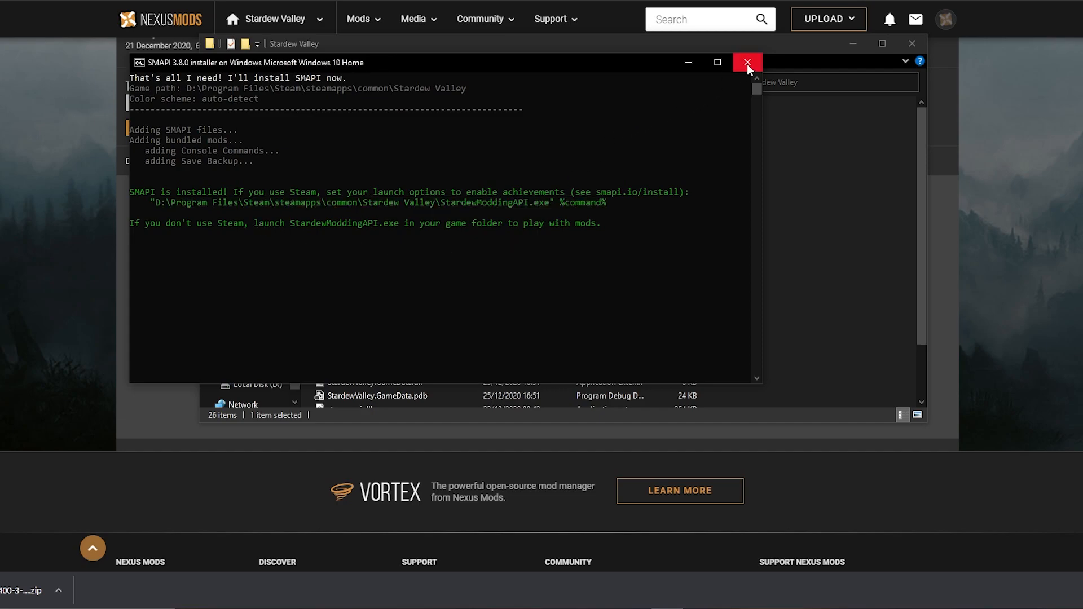
# Step: Close the SMAPI installer and verify Stardew Valley's launch options call StardewModdingAPI.exe
pyautogui.click(747, 62)
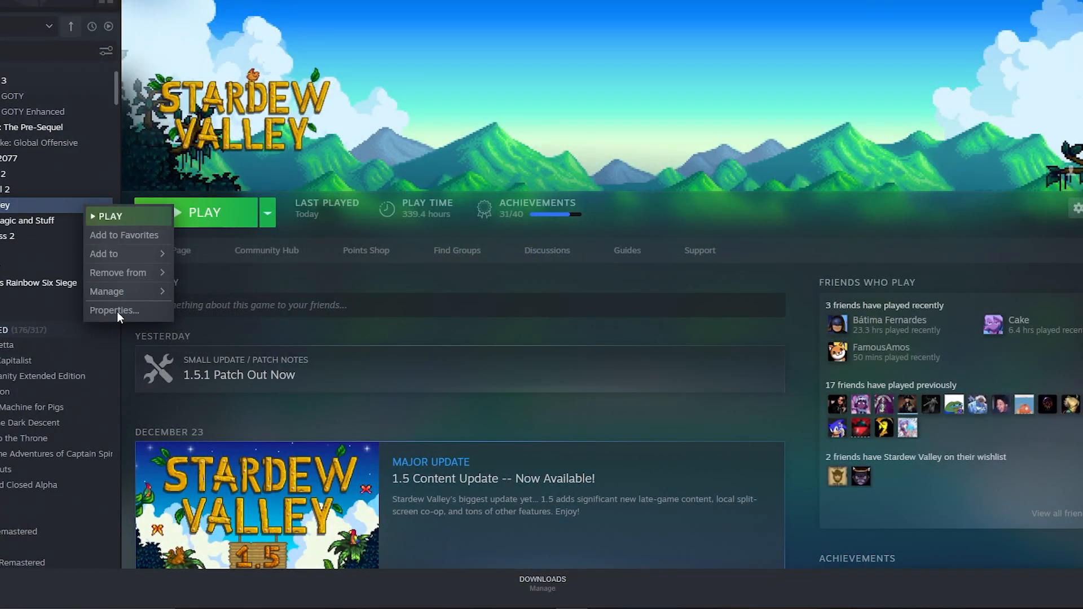
pyautogui.click(114, 310)
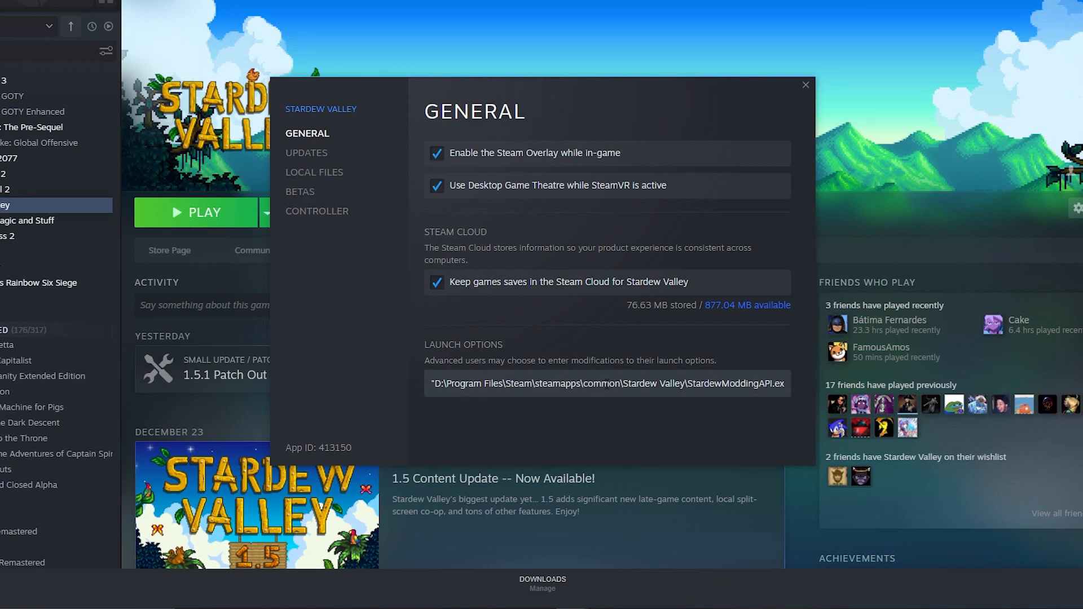
pyautogui.tripleClick(606, 384)
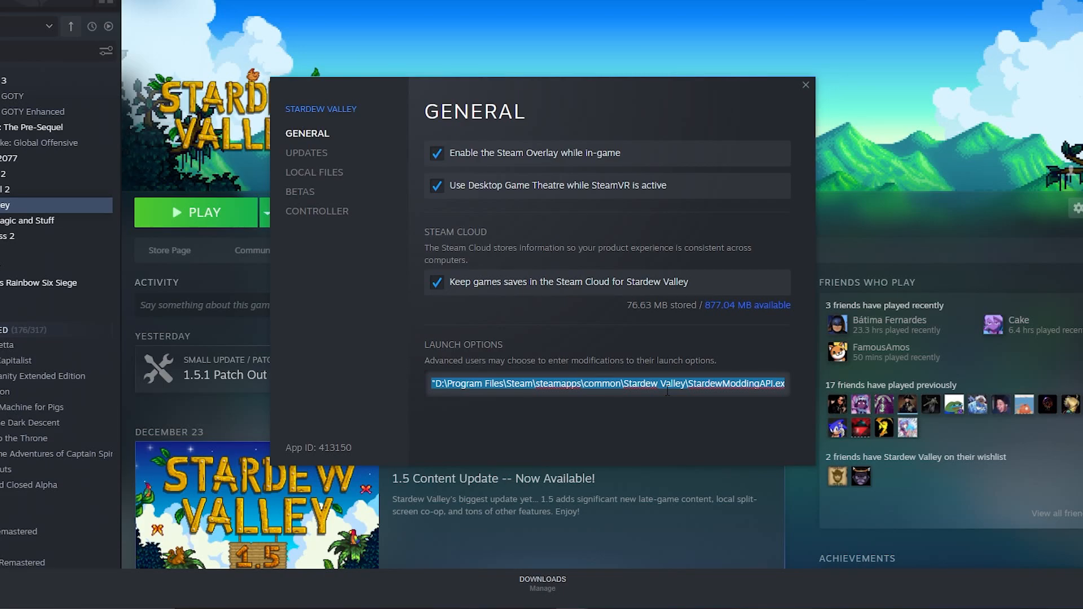
pyautogui.moveTo(723, 62)
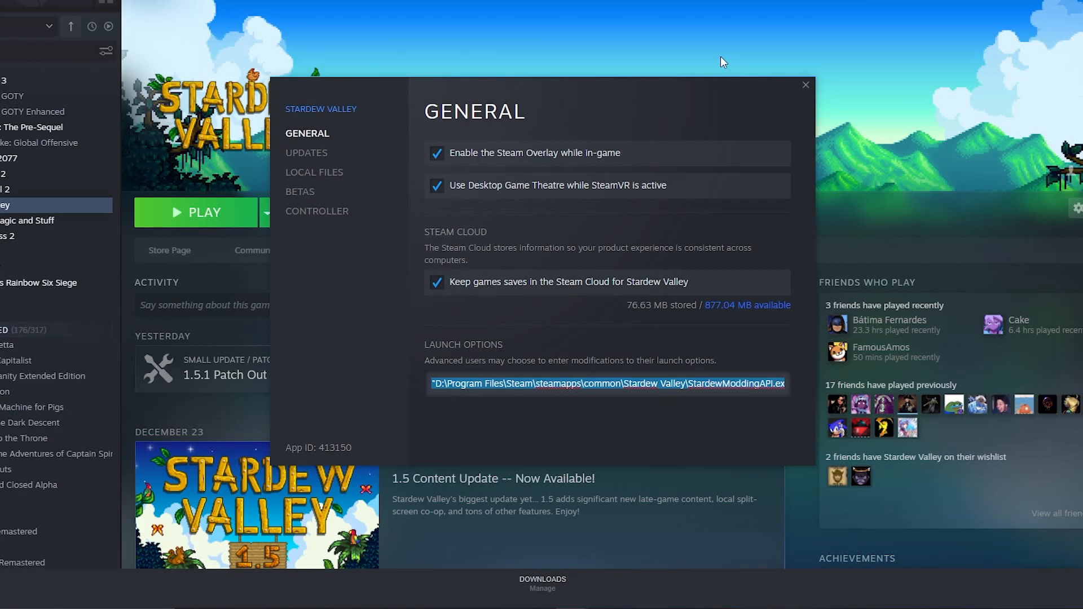
pyautogui.click(804, 84)
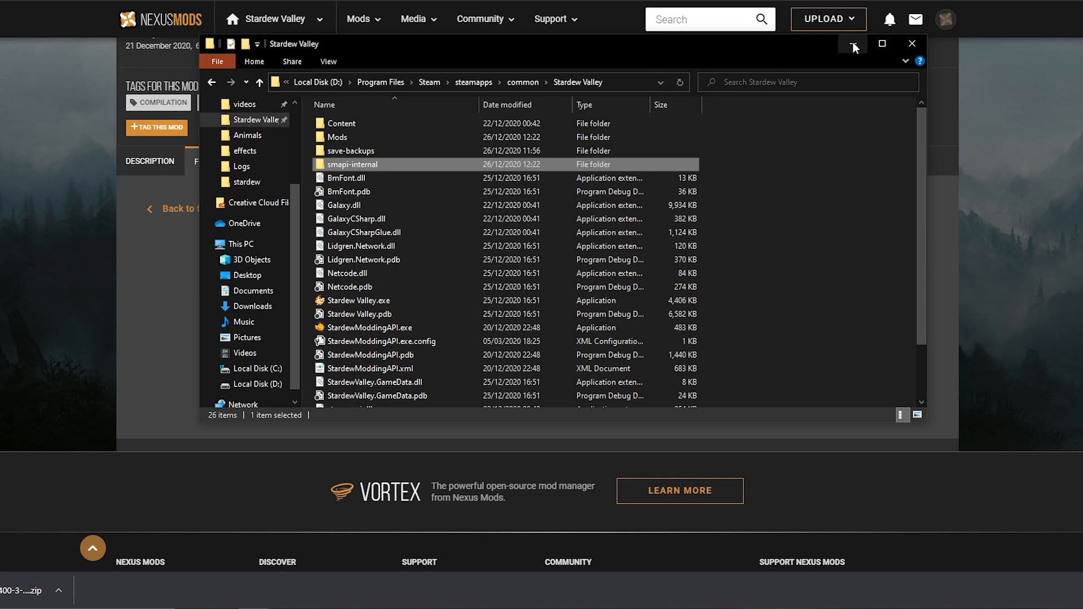
# Step: Start the manual download of Content Patcher 1.19.1 from its Files list
pyautogui.click(911, 43)
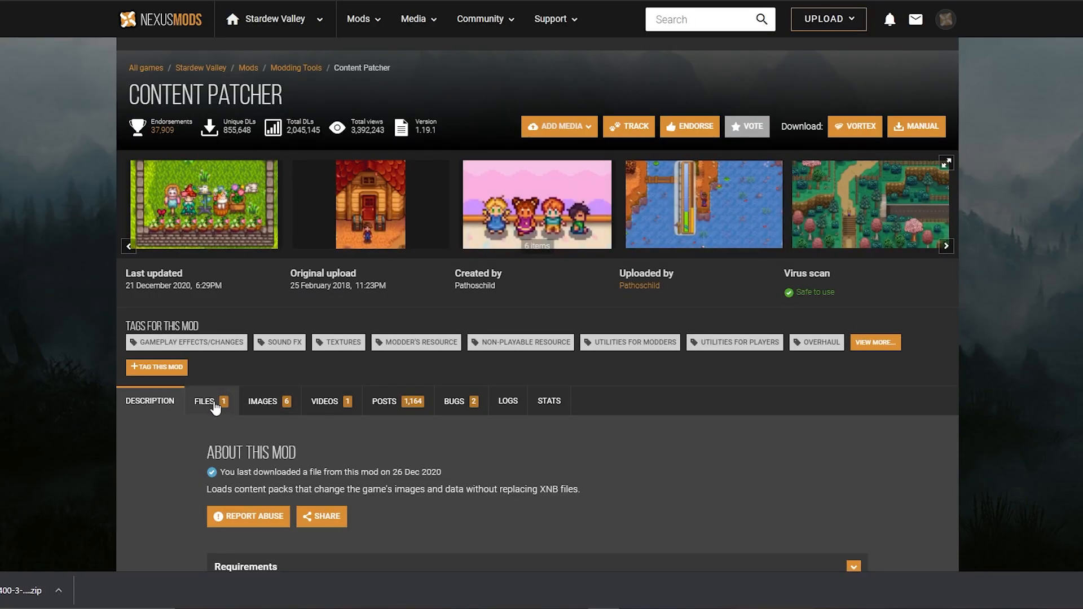
pyautogui.click(204, 401)
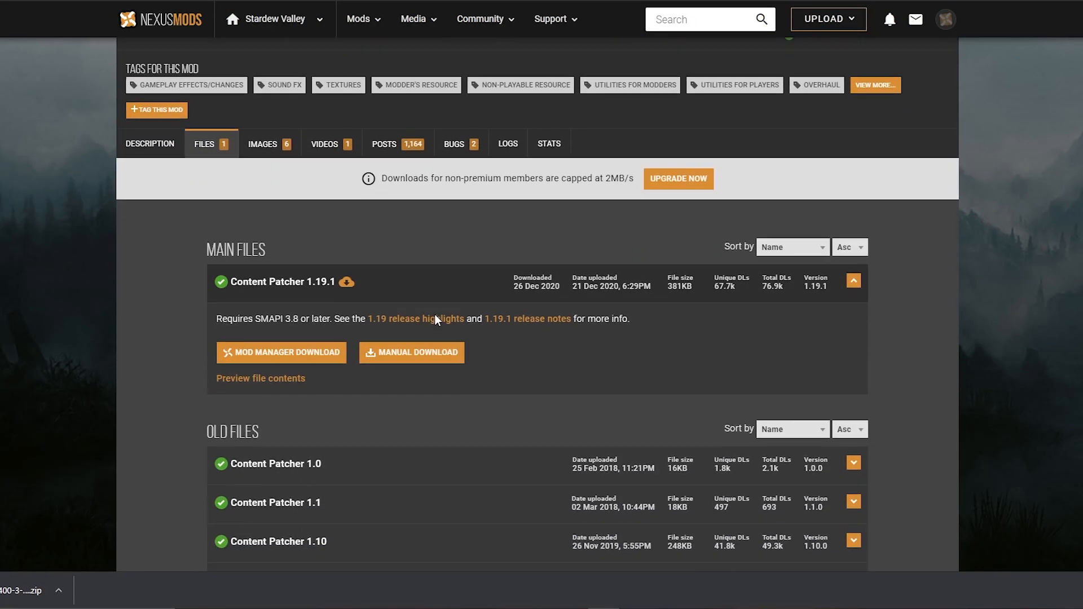
pyautogui.scroll(-3)
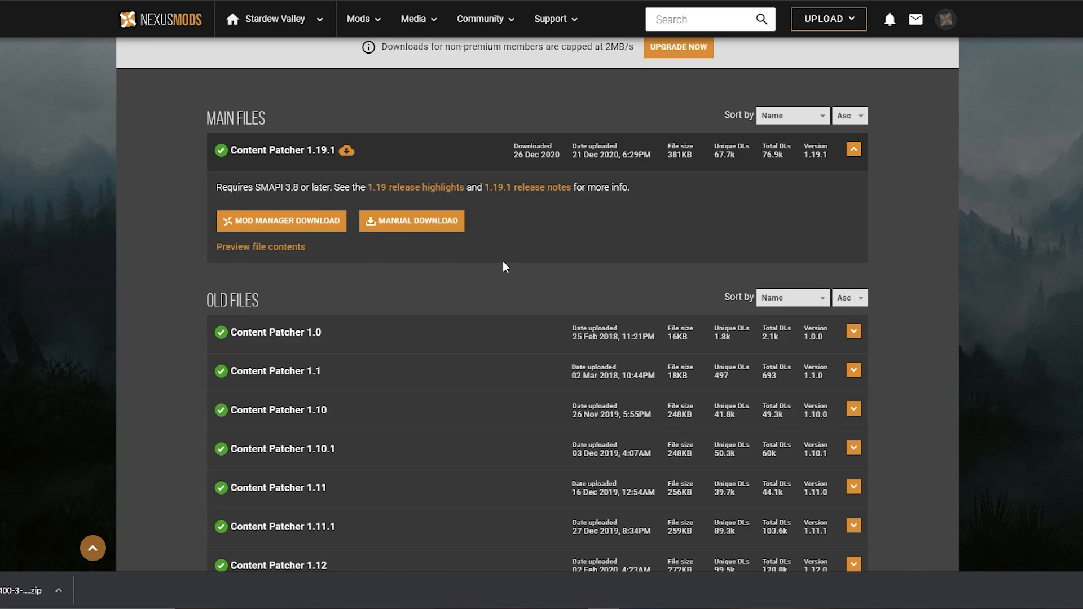
pyautogui.moveTo(447, 240)
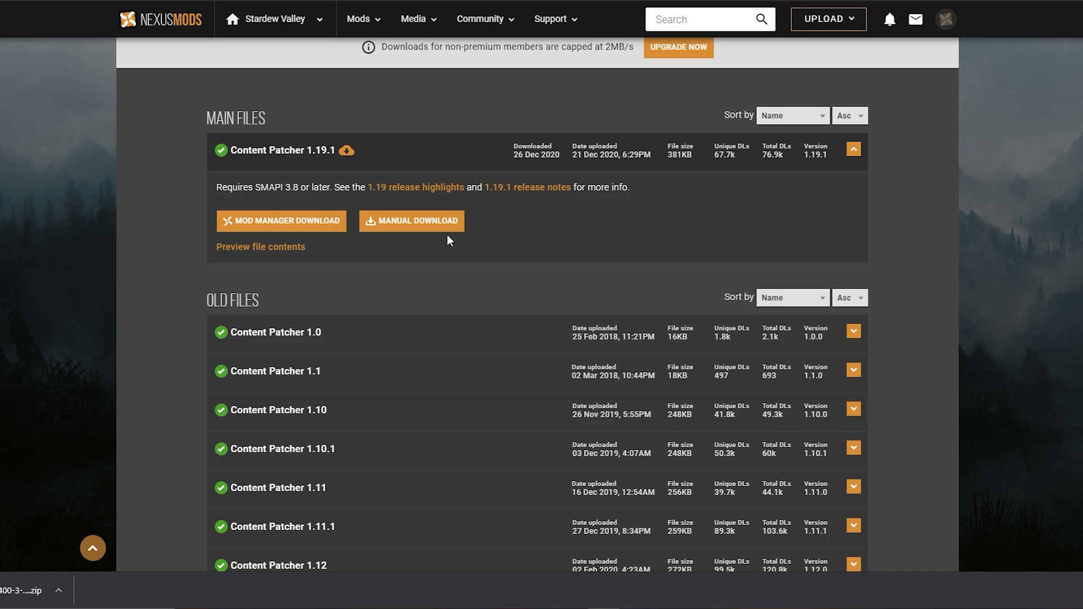
pyautogui.click(412, 221)
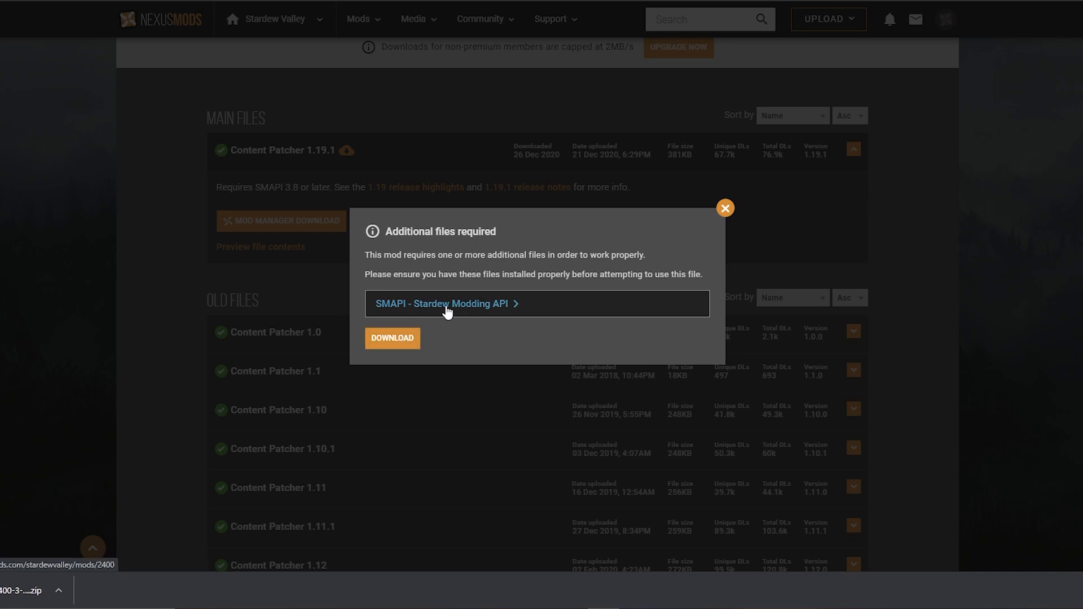
pyautogui.moveTo(467, 318)
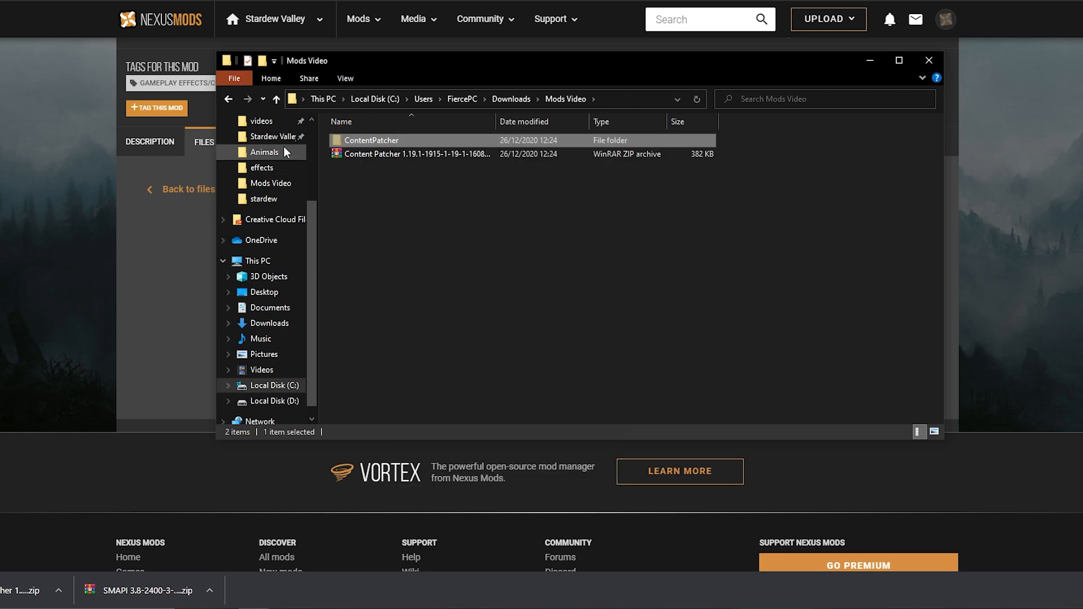
# Step: Go to the Stardew Valley game folder and open its Mods folder for ContentPatcher
pyautogui.click(275, 136)
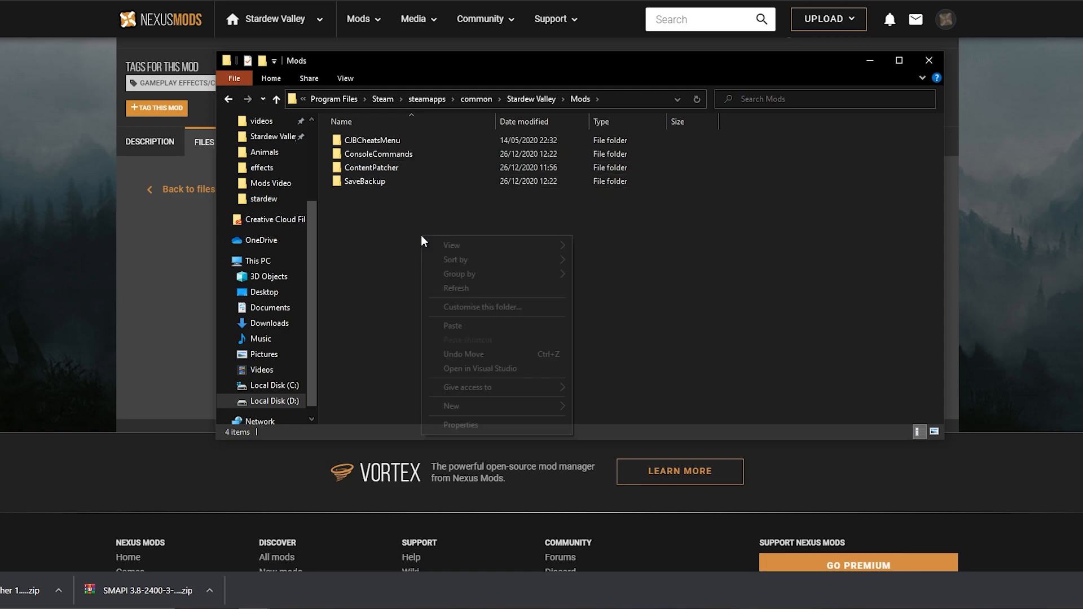
pyautogui.click(494, 276)
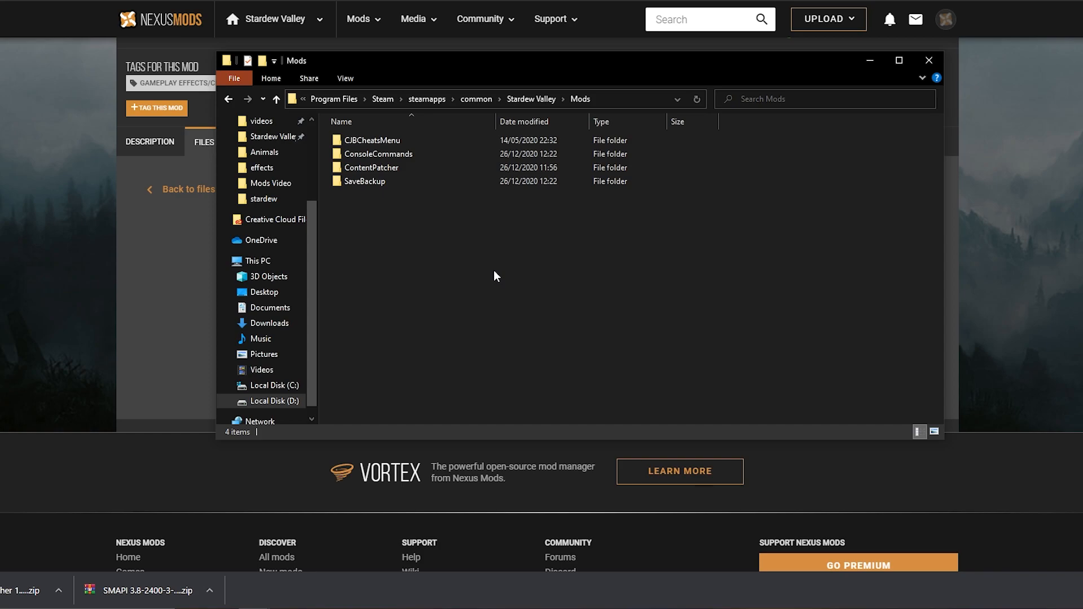
pyautogui.moveTo(866, 78)
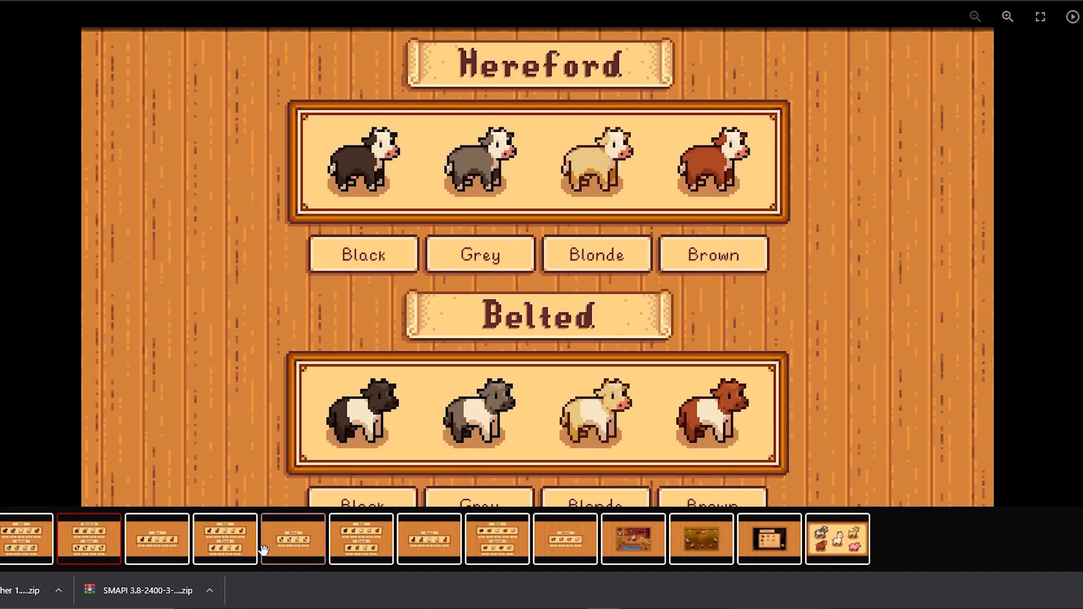
# Step: Download the Barn Animal Replacements file from Elle's New Barn Animals, despite listed requirements
pyautogui.click(224, 539)
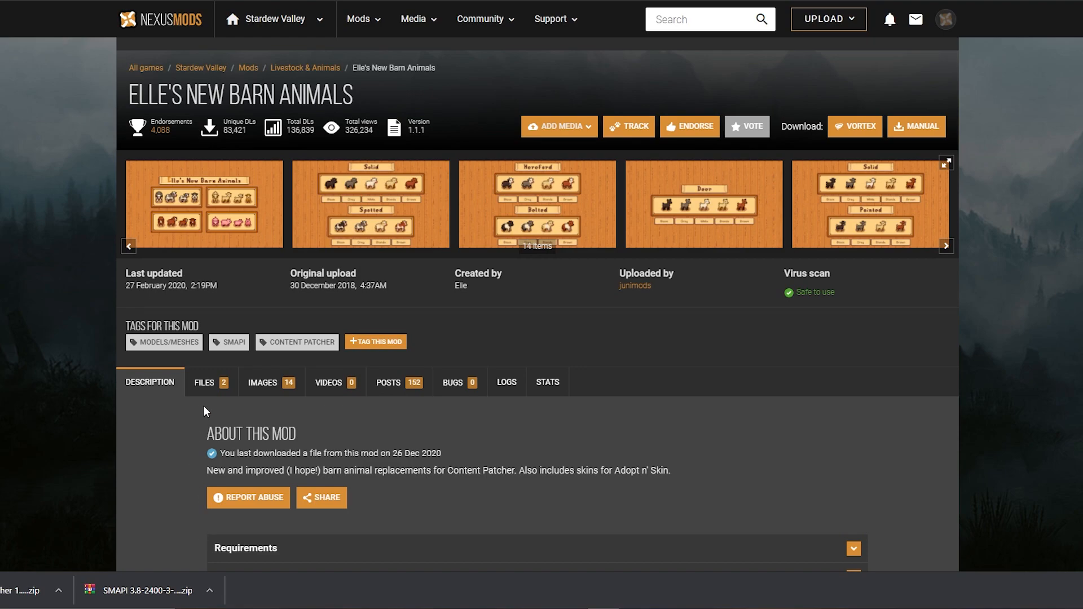
pyautogui.click(207, 382)
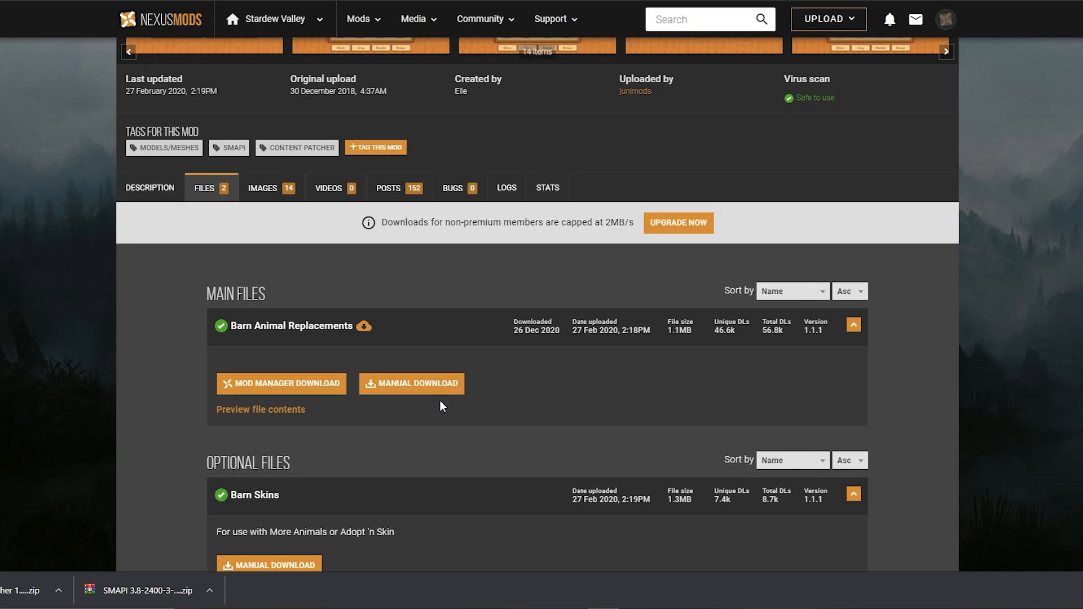
pyautogui.click(411, 384)
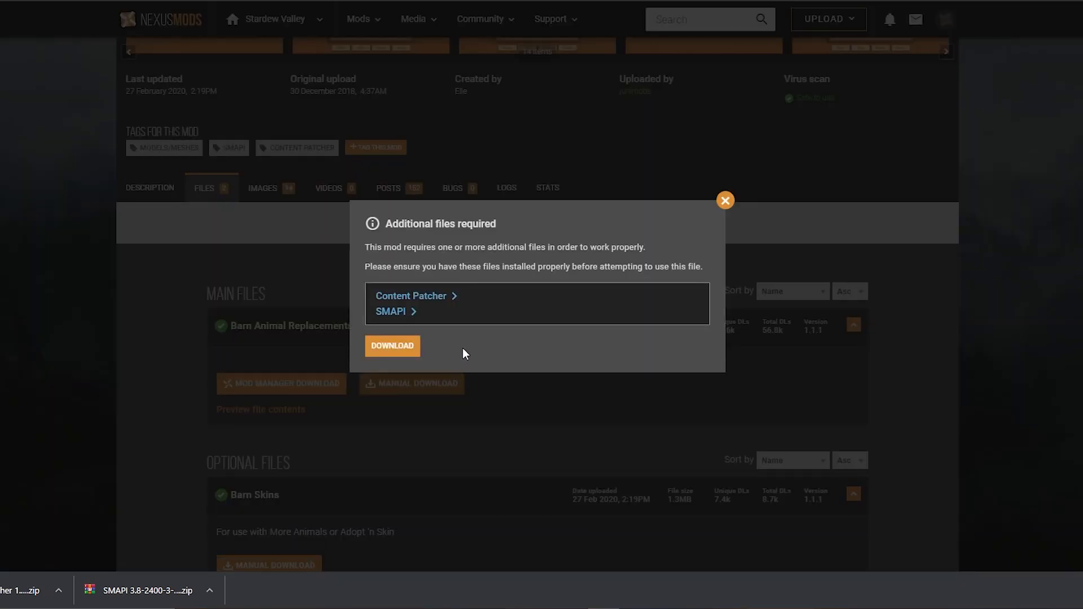
pyautogui.moveTo(394, 311)
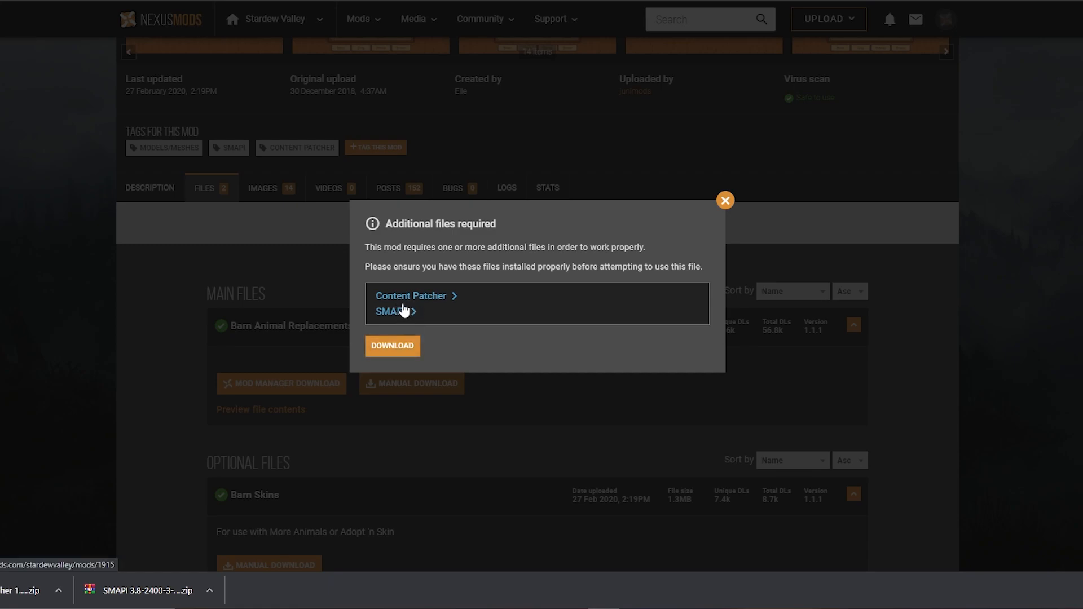
pyautogui.moveTo(509, 339)
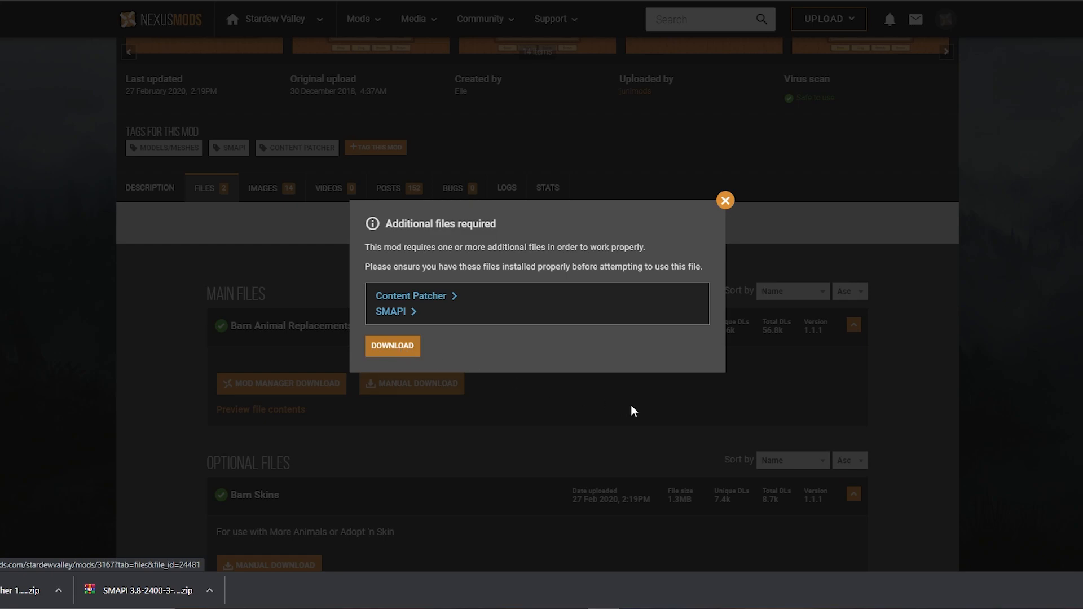
pyautogui.click(391, 346)
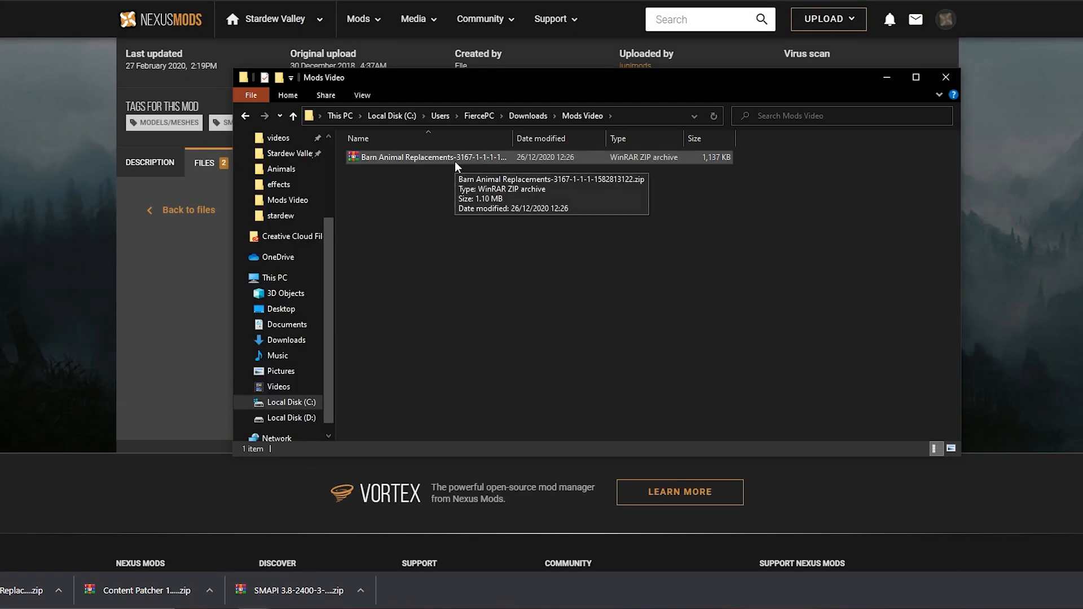
# Step: Open the Barn Animal Replacements archive and browse into the game's Animals content folder
pyautogui.doubleClick(428, 157)
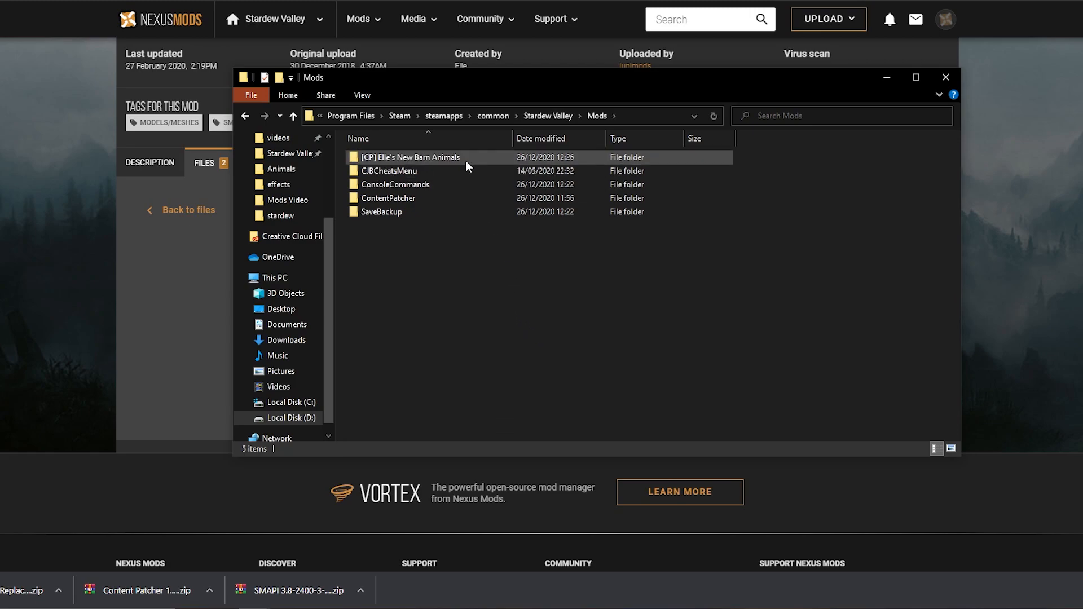
pyautogui.moveTo(411, 157)
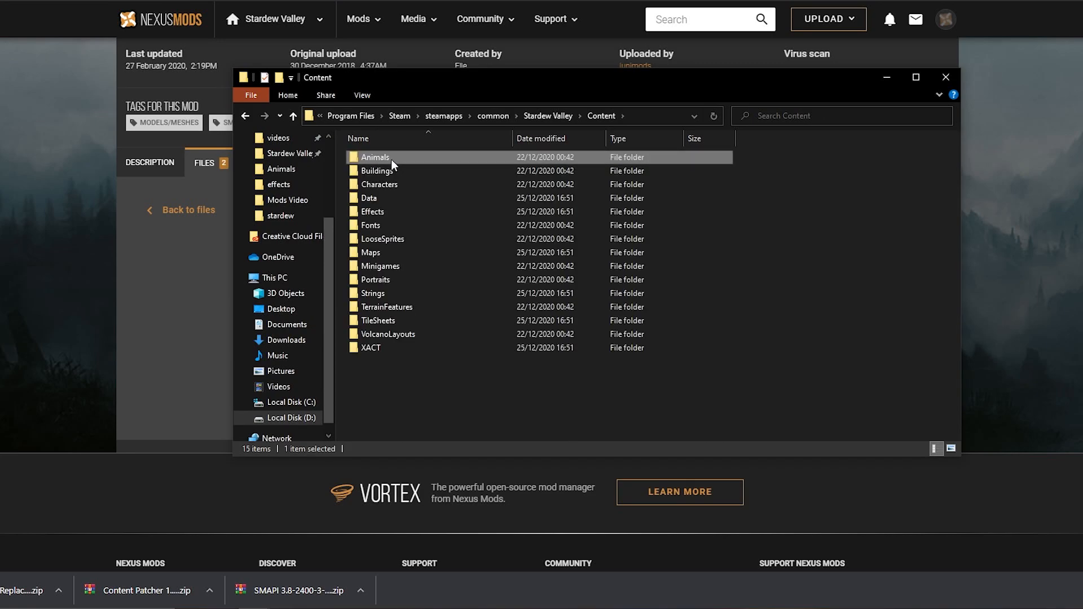
pyautogui.doubleClick(376, 157)
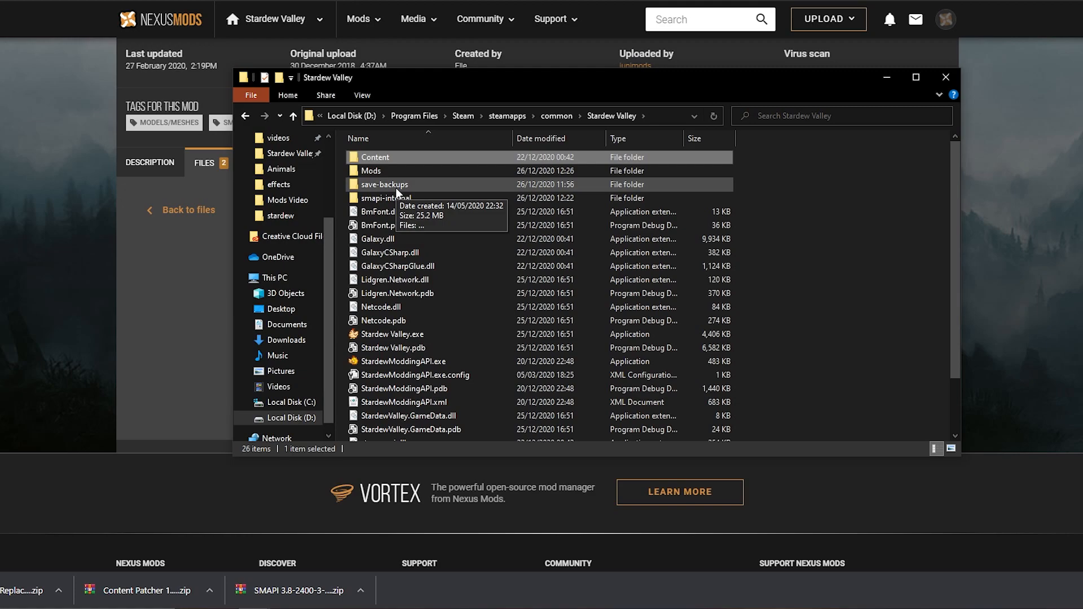
pyautogui.moveTo(404, 194)
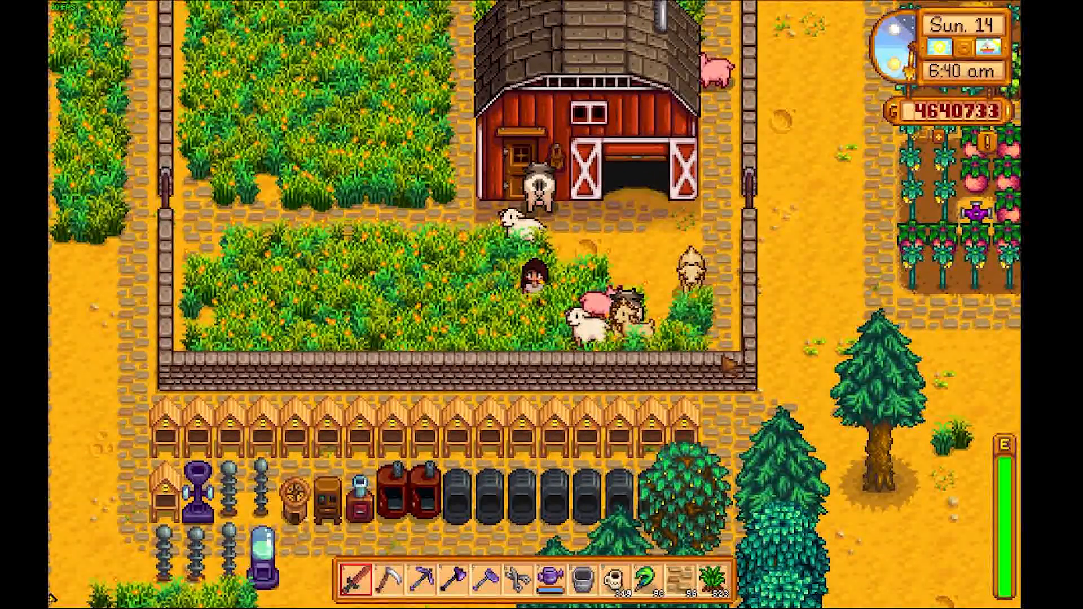
# Step: Quit Stardew Valley to the desktop through the Esc menu
pyautogui.press('escape')
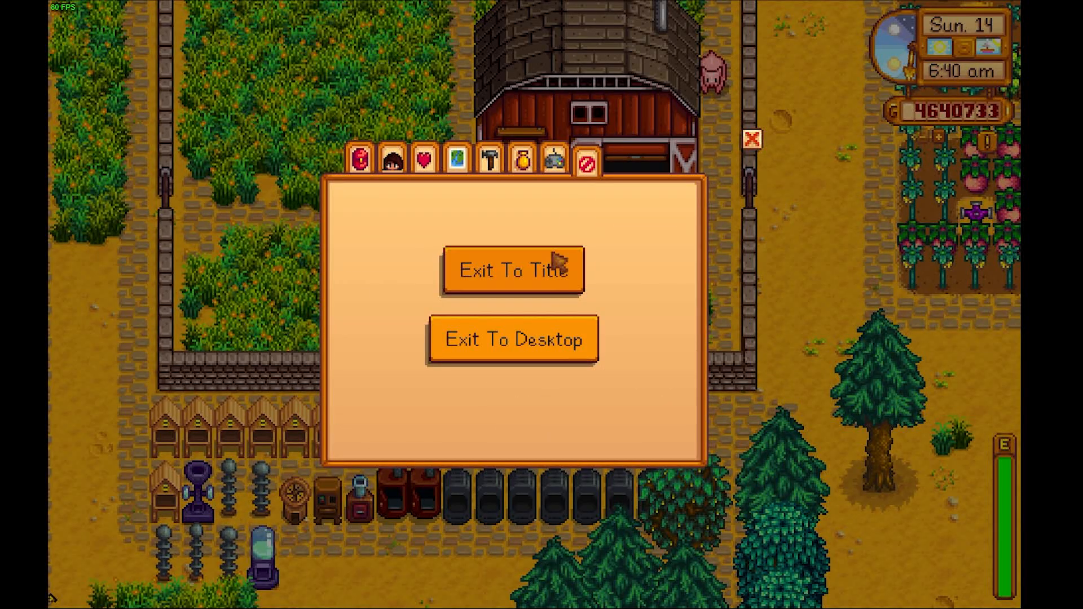
pyautogui.moveTo(573, 352)
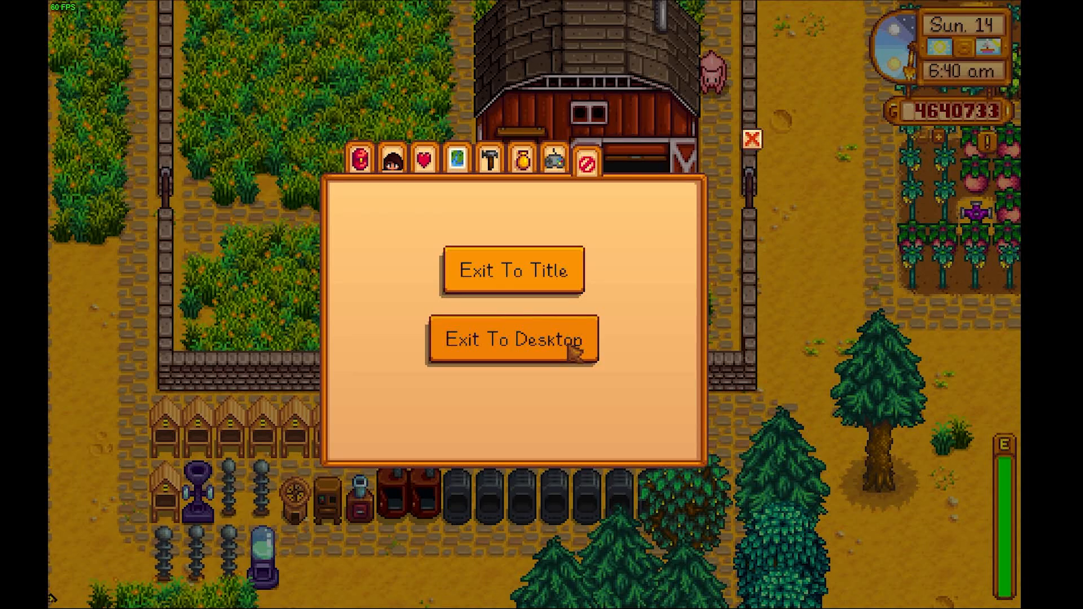
pyautogui.click(513, 338)
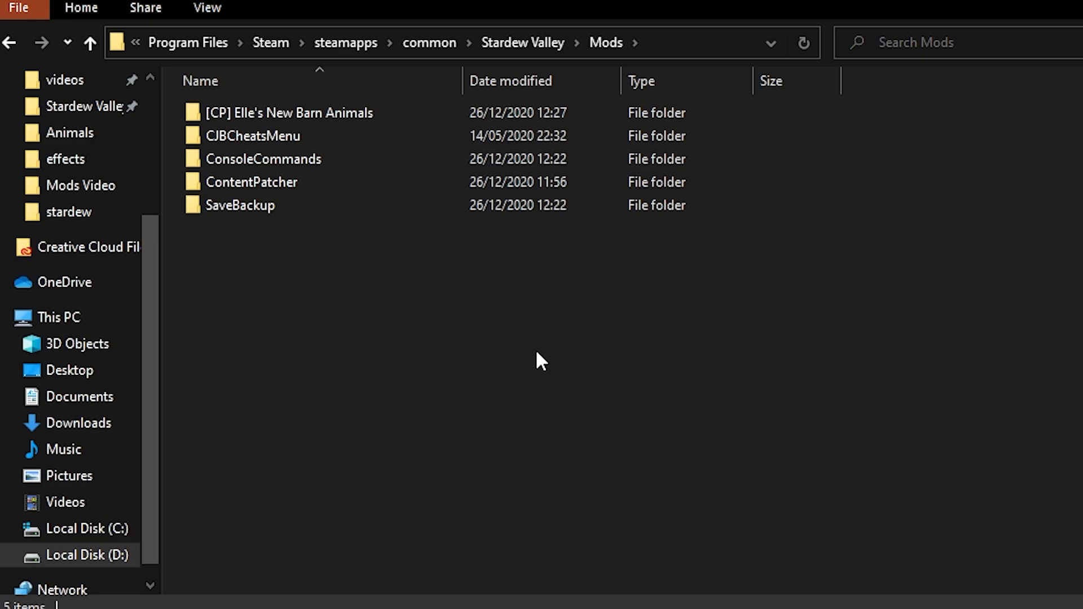
# Step: Preview Goat.png's colour variants in the mod's References folder
pyautogui.doubleClick(287, 112)
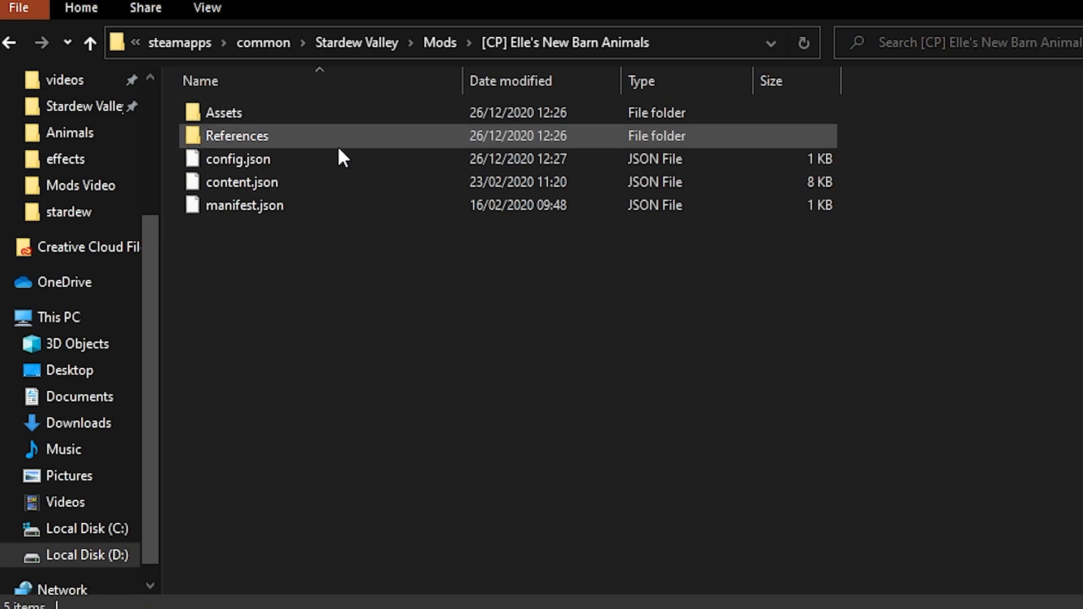
pyautogui.click(237, 159)
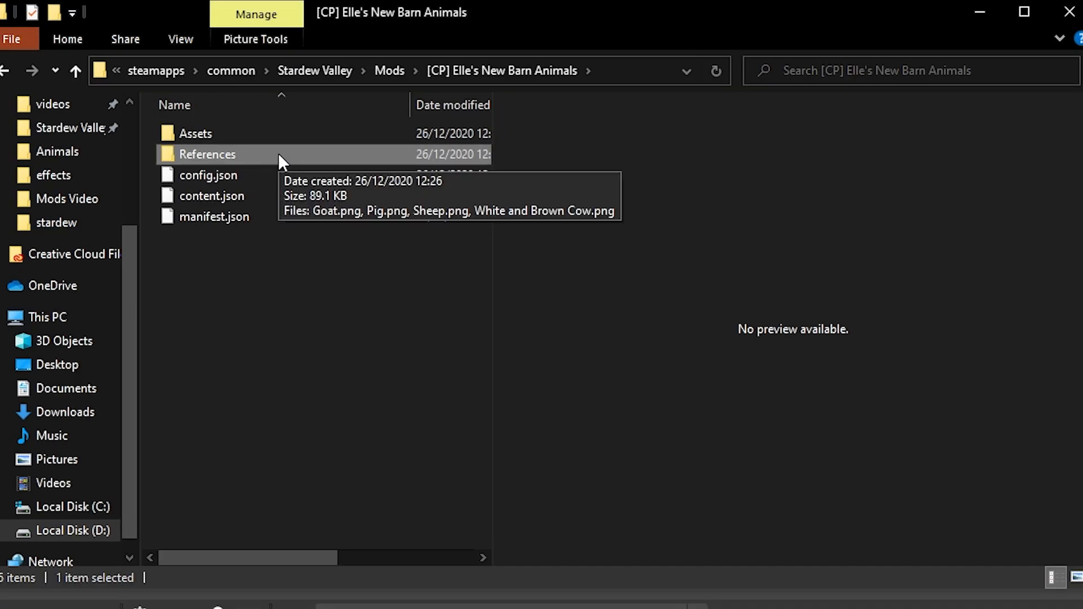
pyautogui.doubleClick(206, 154)
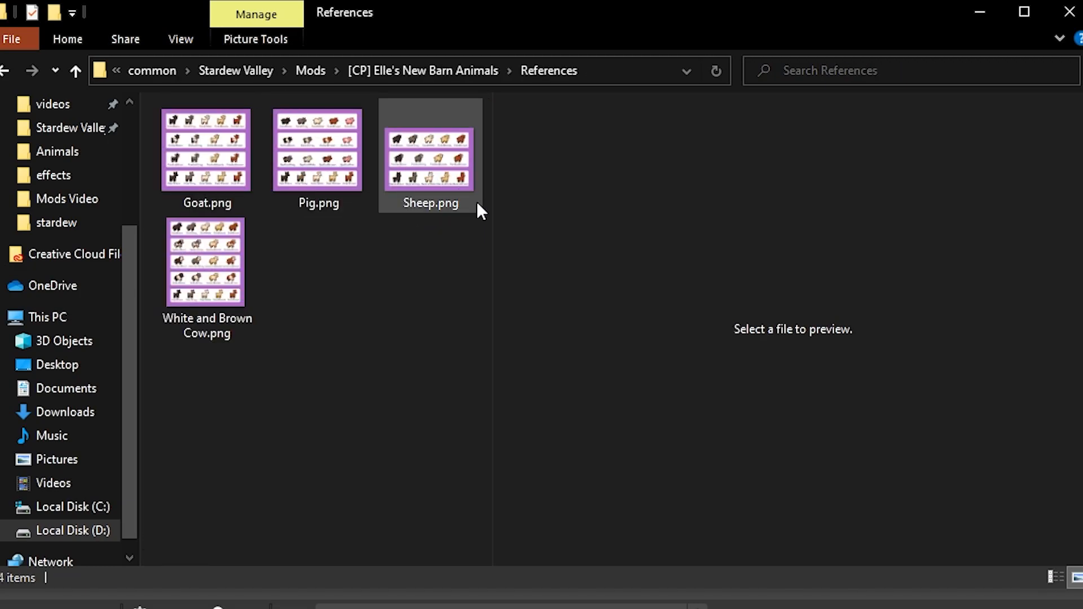
pyautogui.click(206, 150)
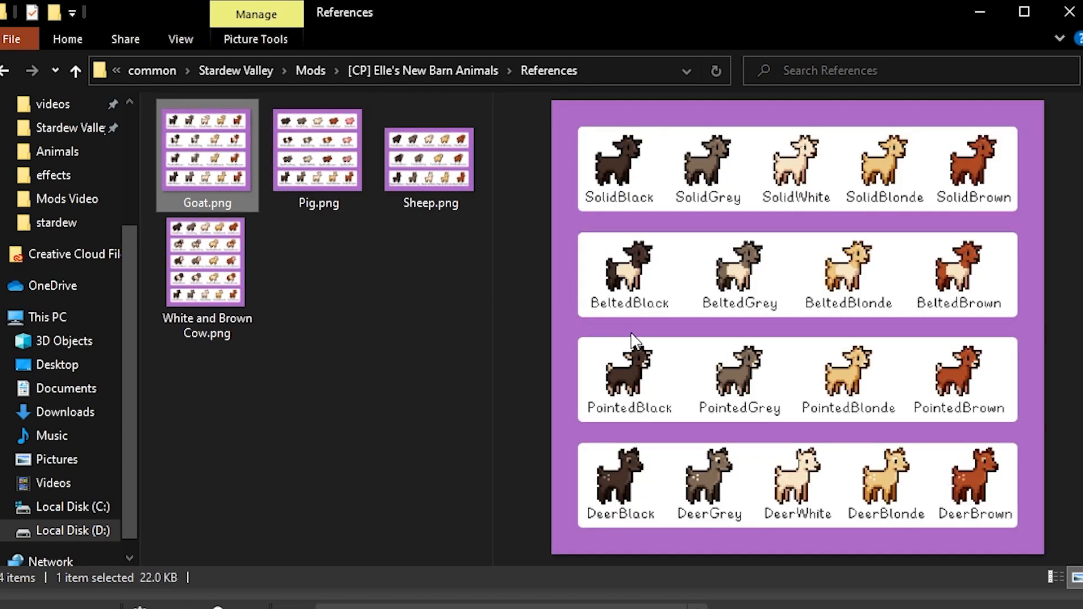
pyautogui.moveTo(661, 346)
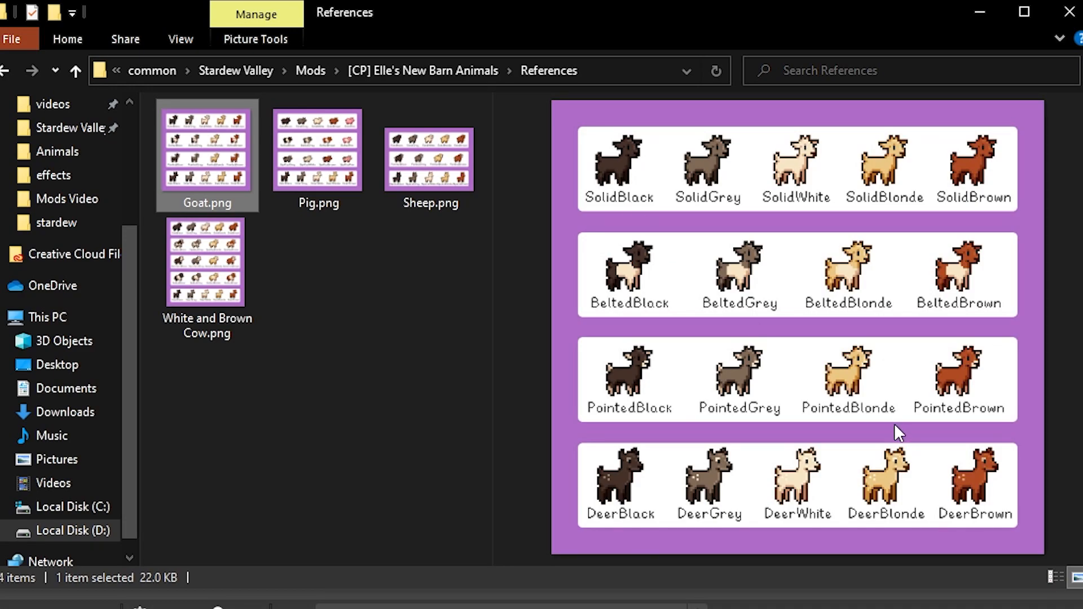
pyautogui.moveTo(791, 310)
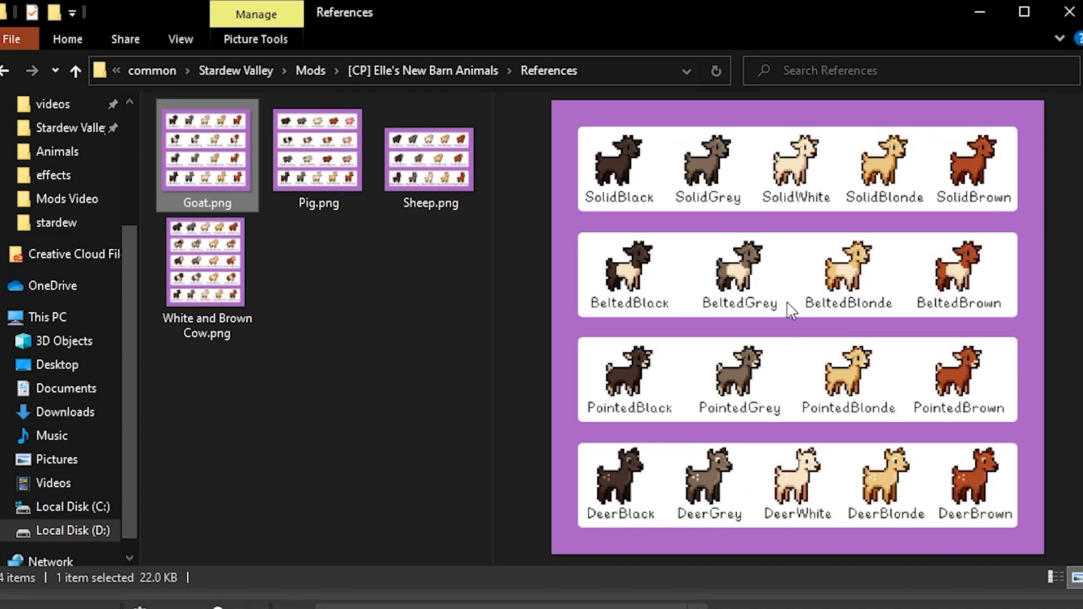
pyautogui.moveTo(911, 526)
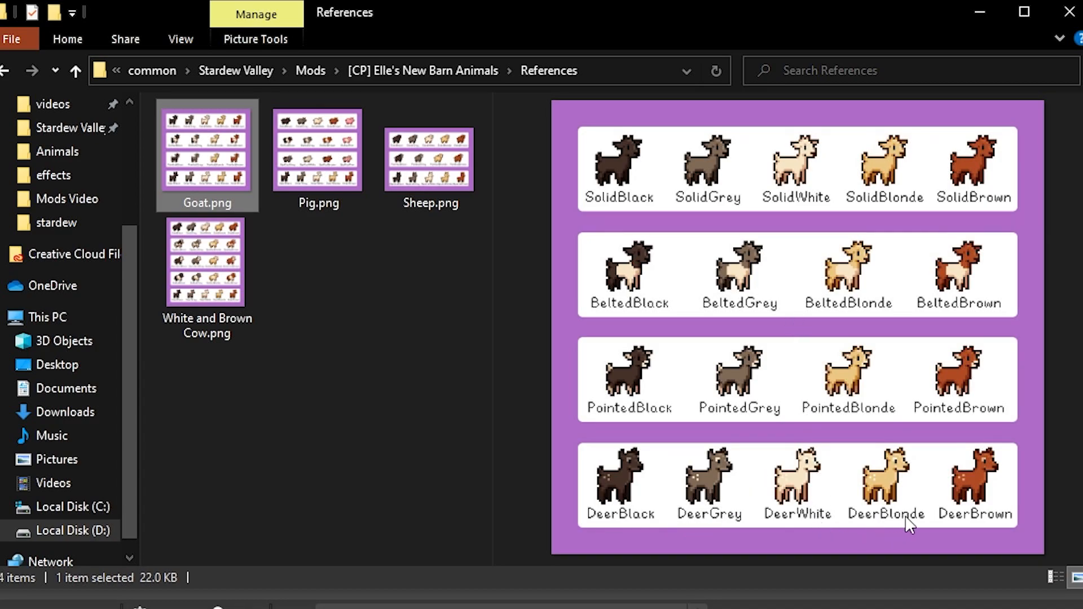
pyautogui.moveTo(868, 530)
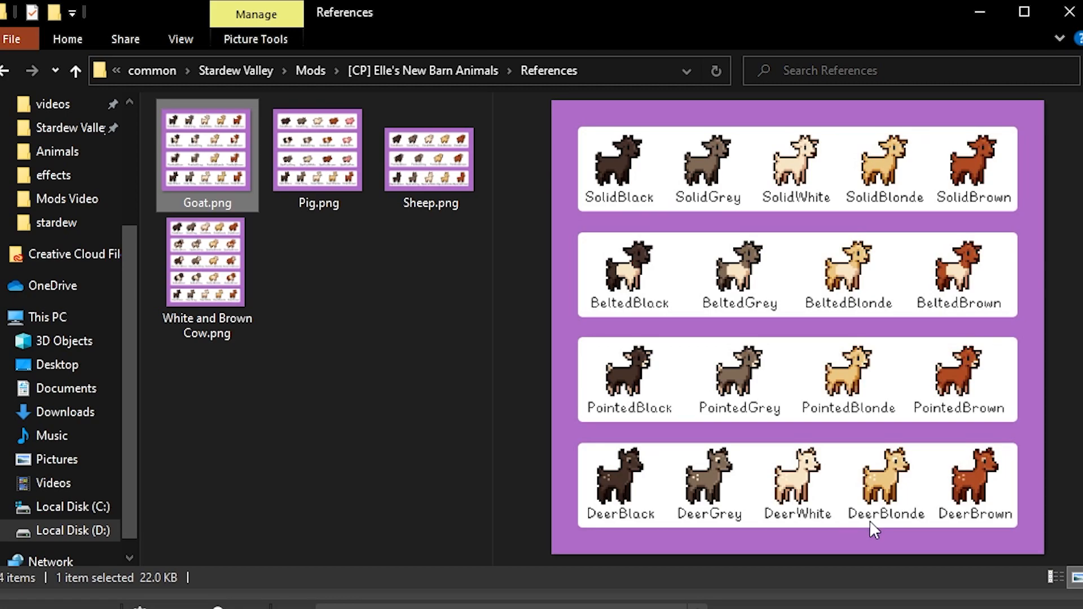
pyautogui.moveTo(969, 511)
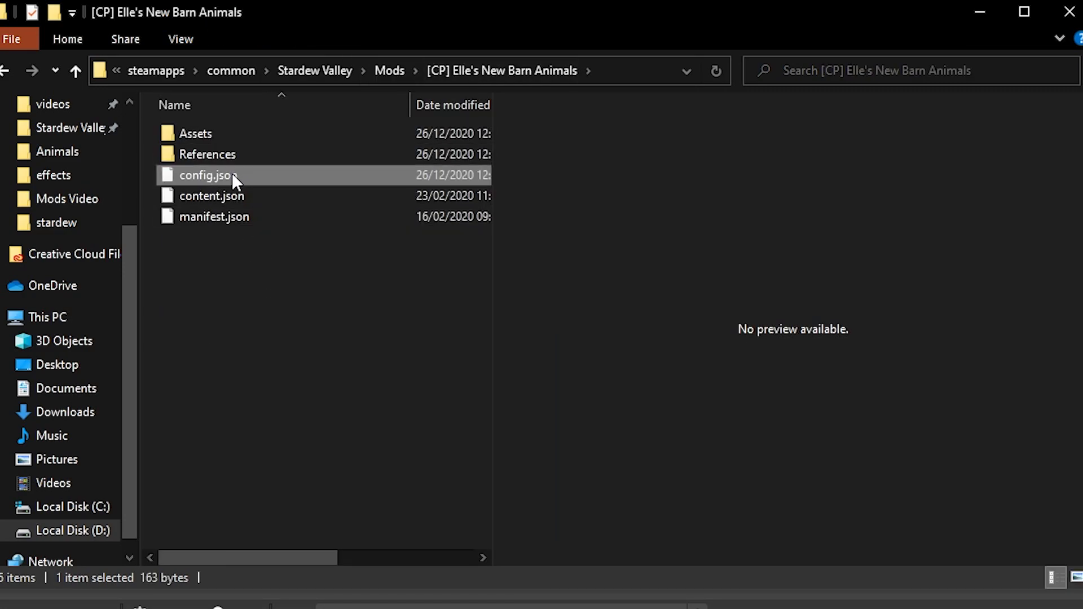
# Step: In config.json, replace the Goat value SolidBlonde with DeerBrown and save
pyautogui.doubleClick(207, 175)
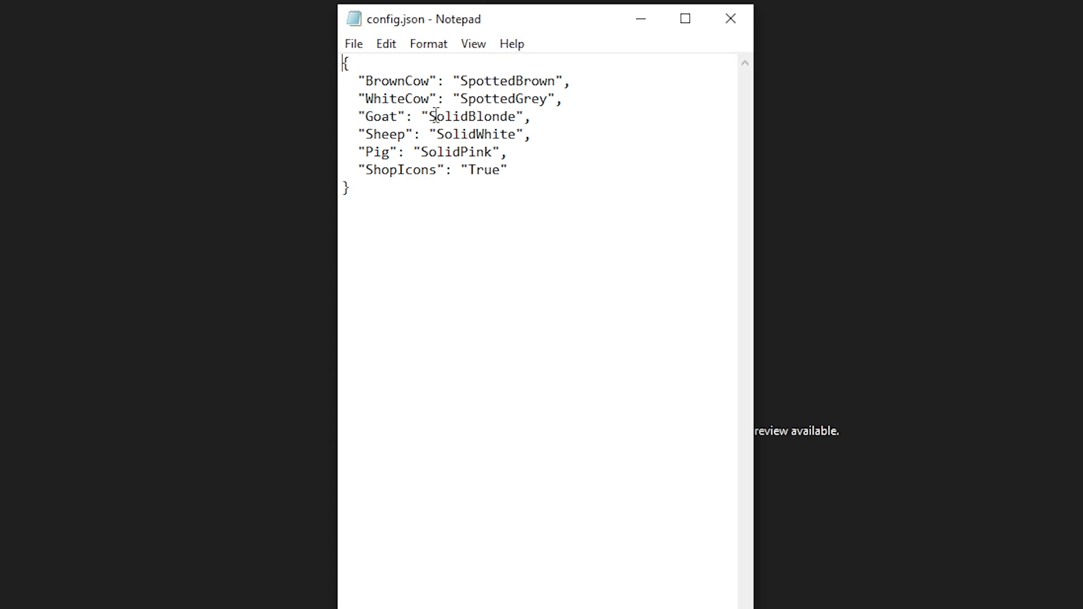
pyautogui.doubleClick(472, 116)
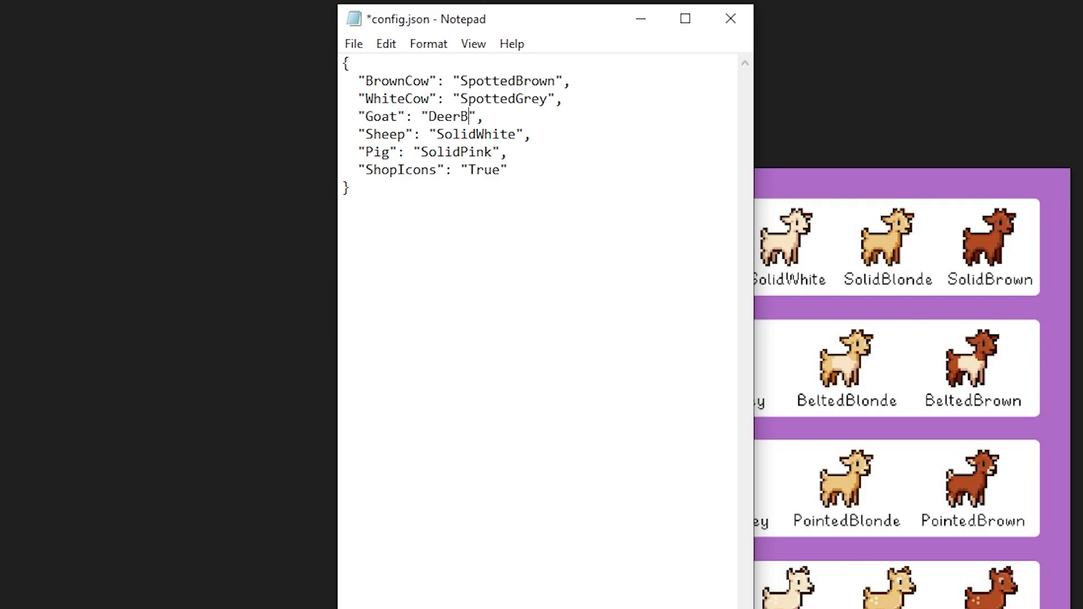
pyautogui.write('rown')
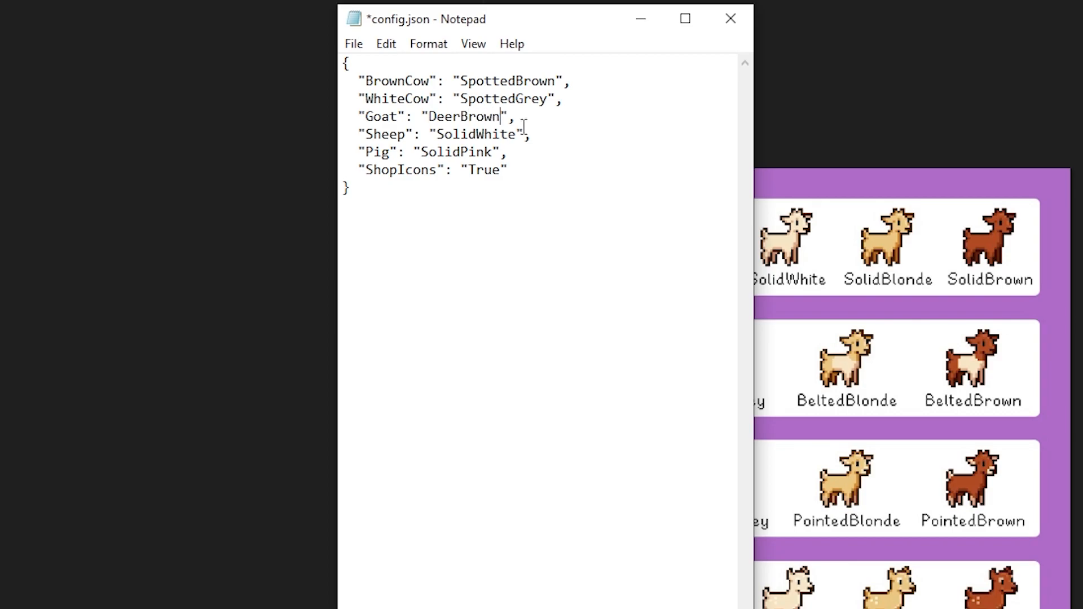
pyautogui.doubleClick(464, 117)
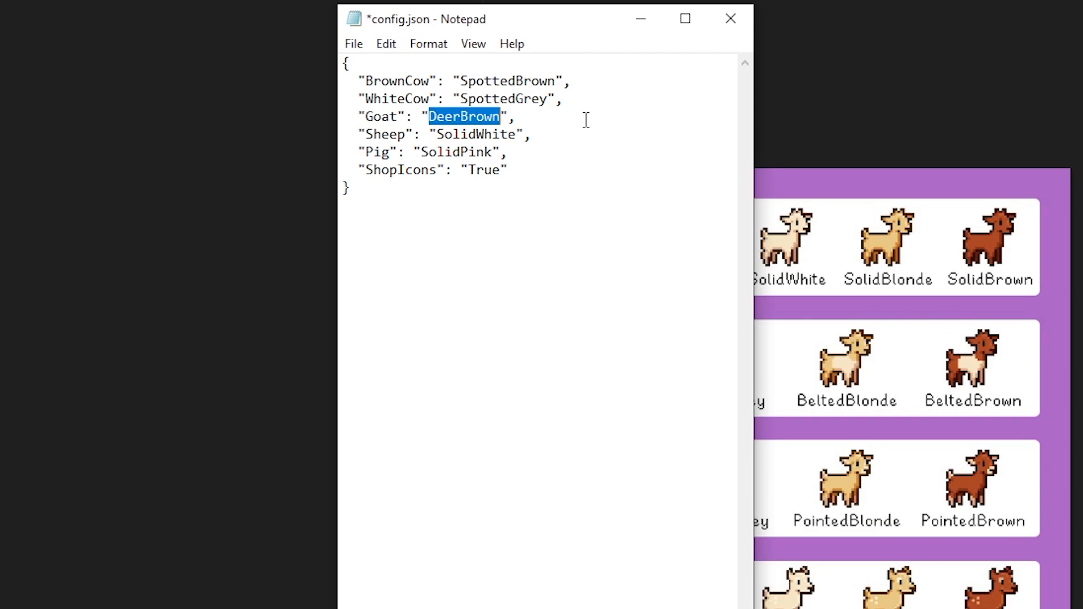
pyautogui.click(353, 43)
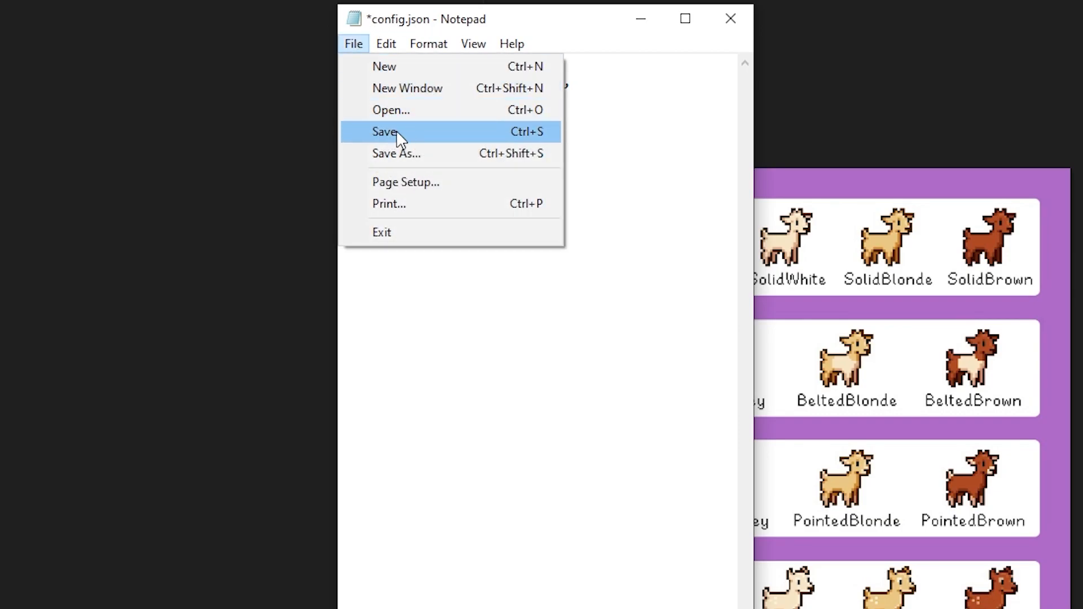
pyautogui.click(385, 132)
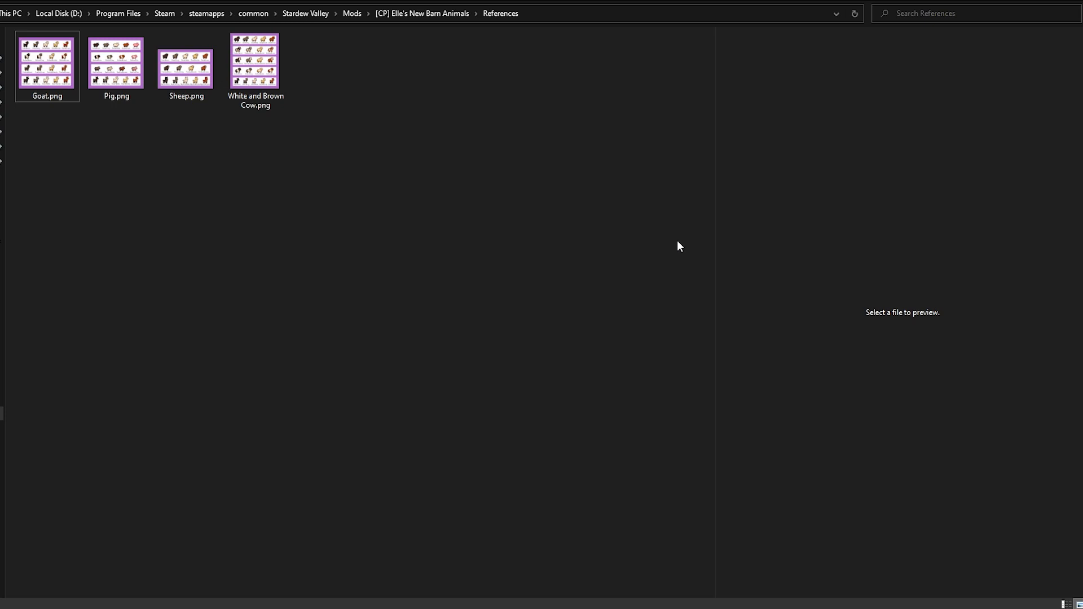
# Step: Preview Sheep.png's colour variants, then switch to Steam
pyautogui.click(116, 62)
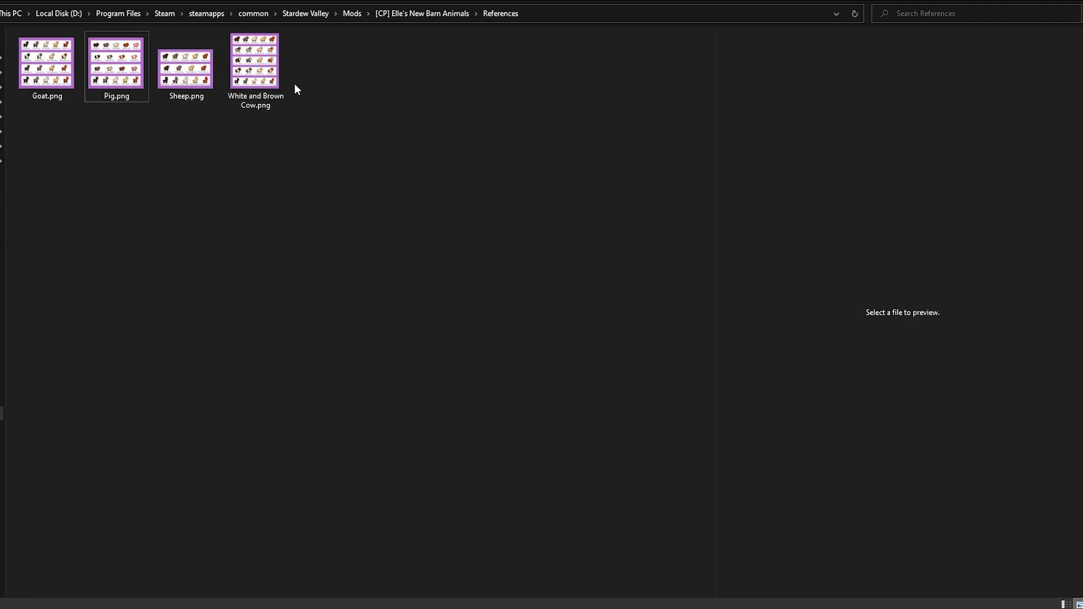
pyautogui.click(185, 62)
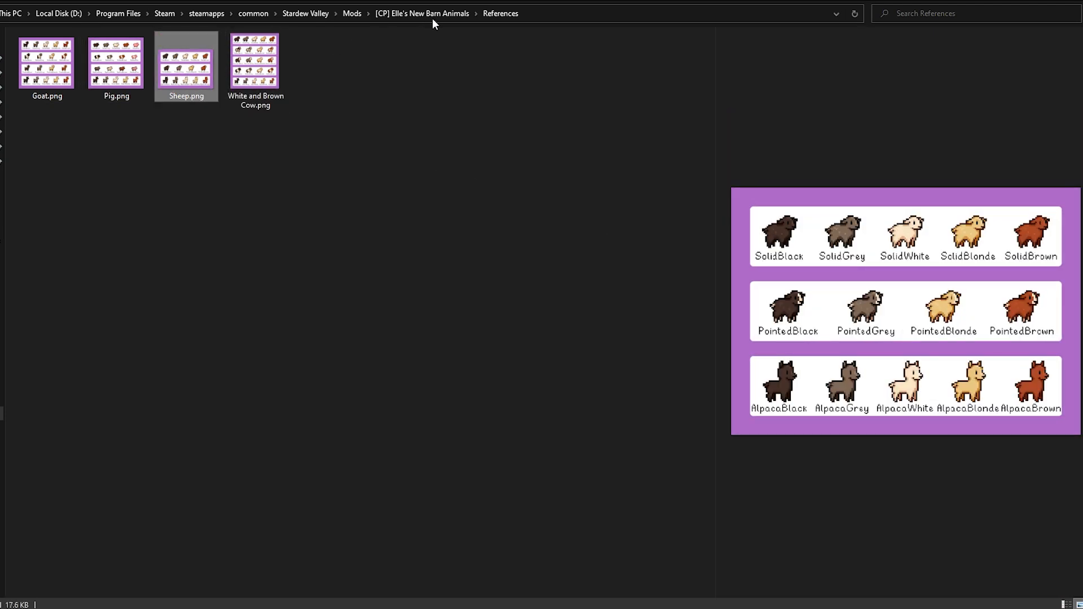
pyautogui.click(421, 13)
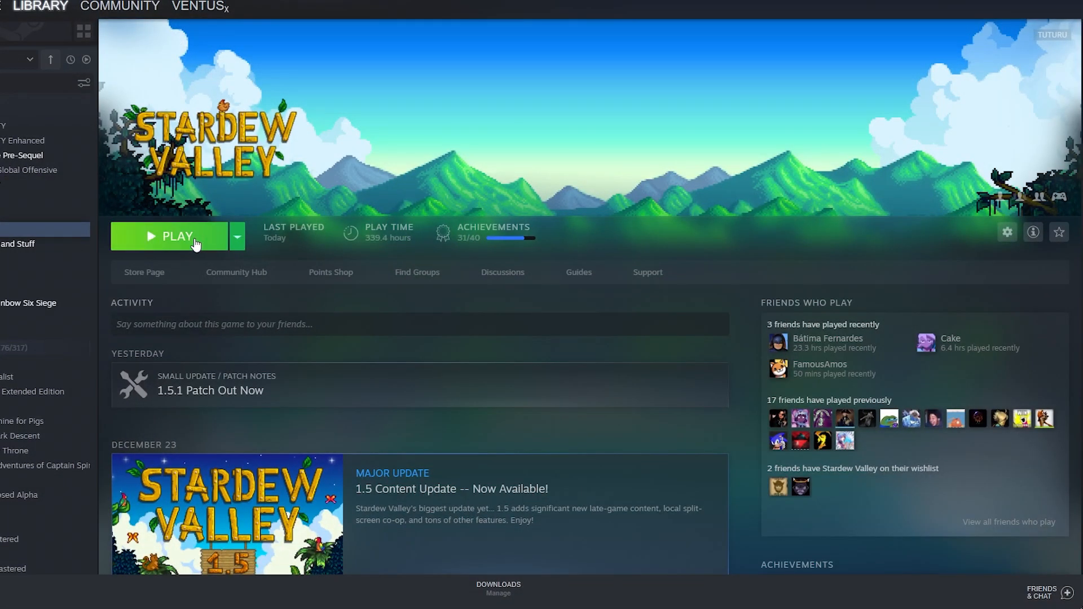
# Step: Press Play on Stardew Valley's Steam library page to reach the title screen
pyautogui.click(170, 236)
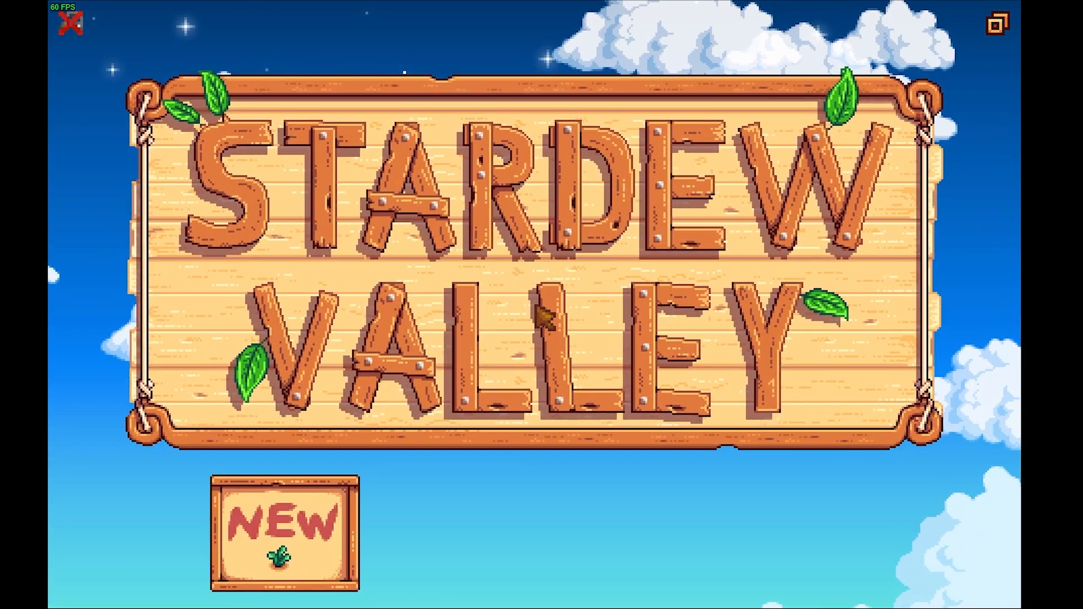
# Step: Load the farm to view the brown goat and modded barn animals, then bring up the exit options
pyautogui.click(283, 539)
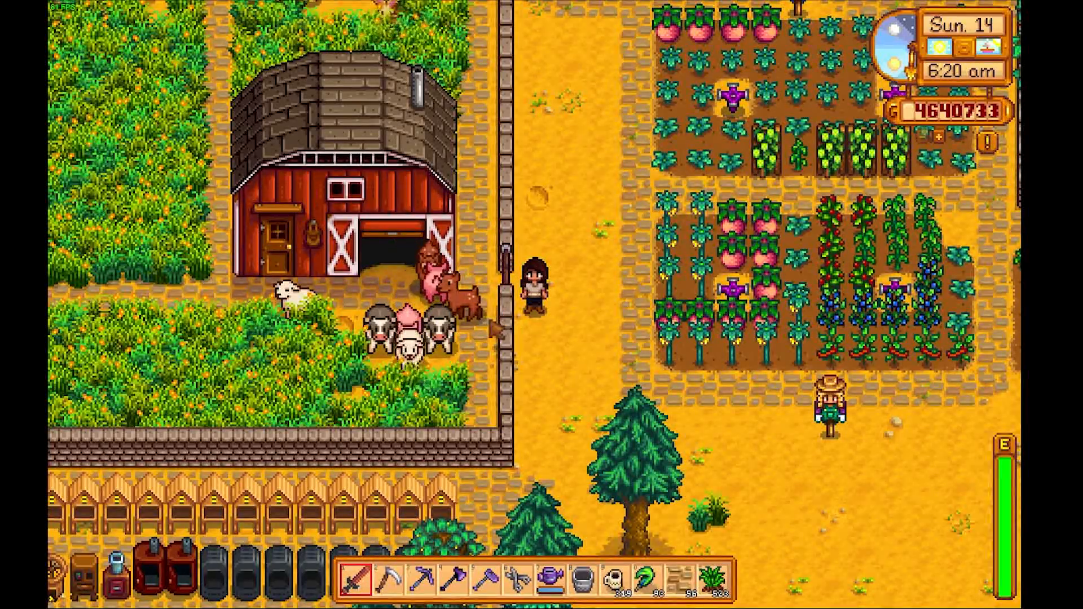
pyautogui.click(586, 159)
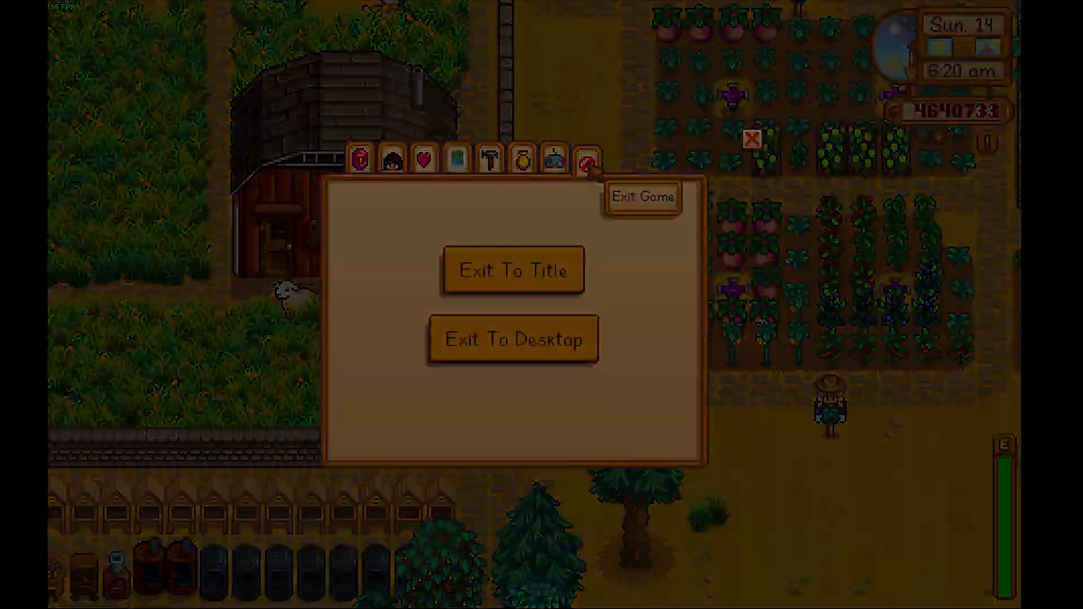